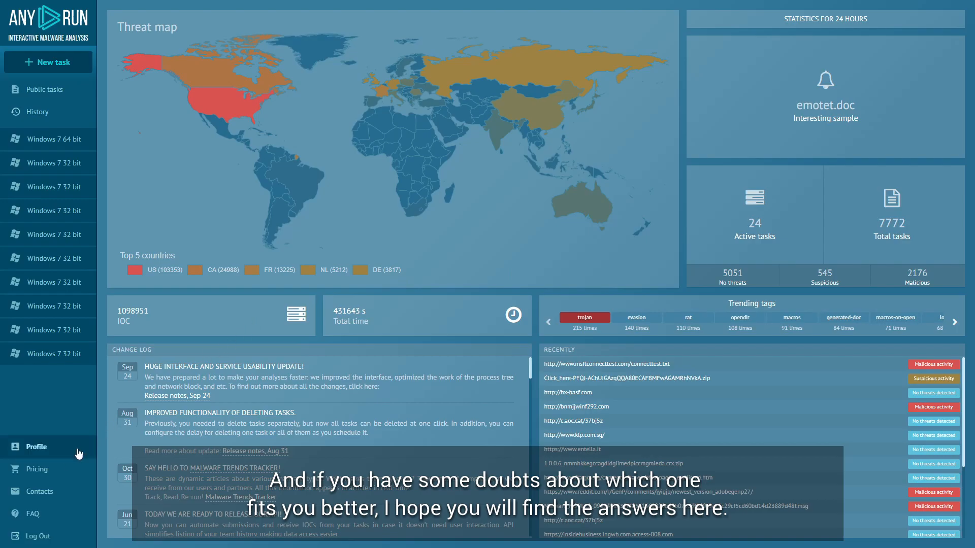
Show annual pricing, with Searcher at $80/mo and Hunter at $224/mo.
click(39, 469)
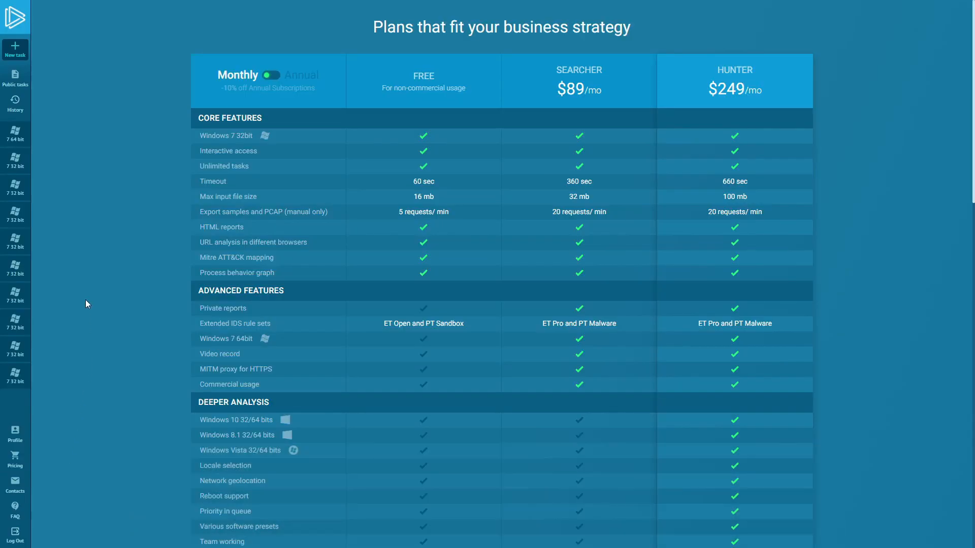
click(268, 74)
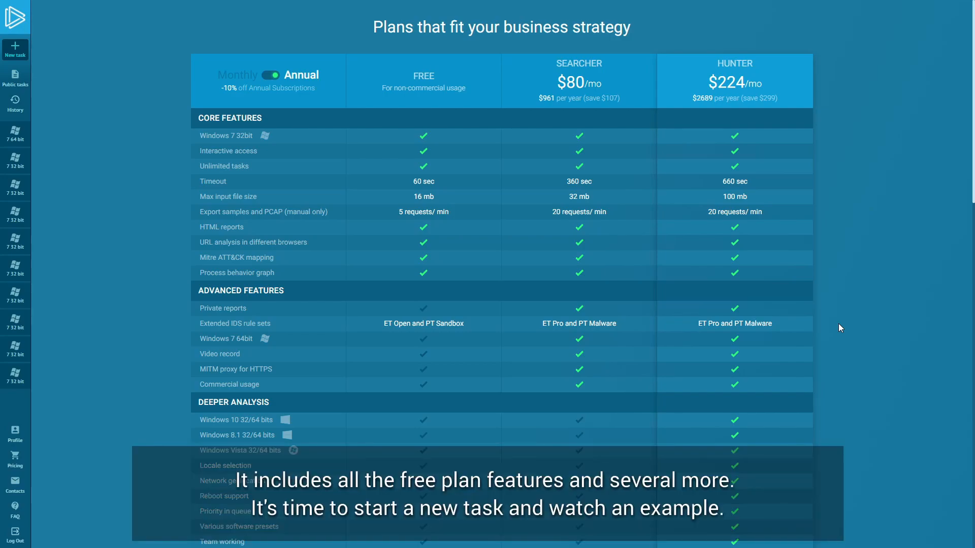
mouse_move(101, 121)
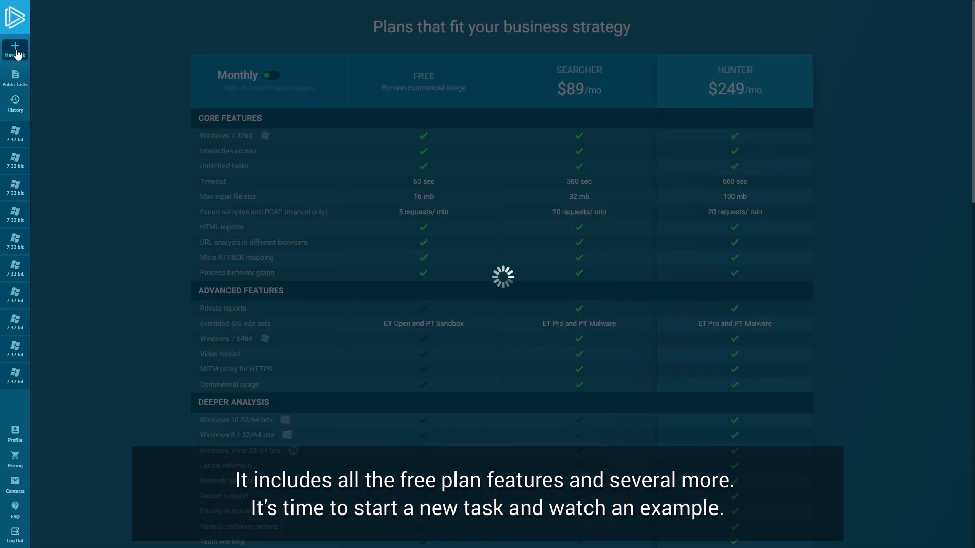
Start a new analysis task and select EFSCORE.zip as the sample file.
click(15, 49)
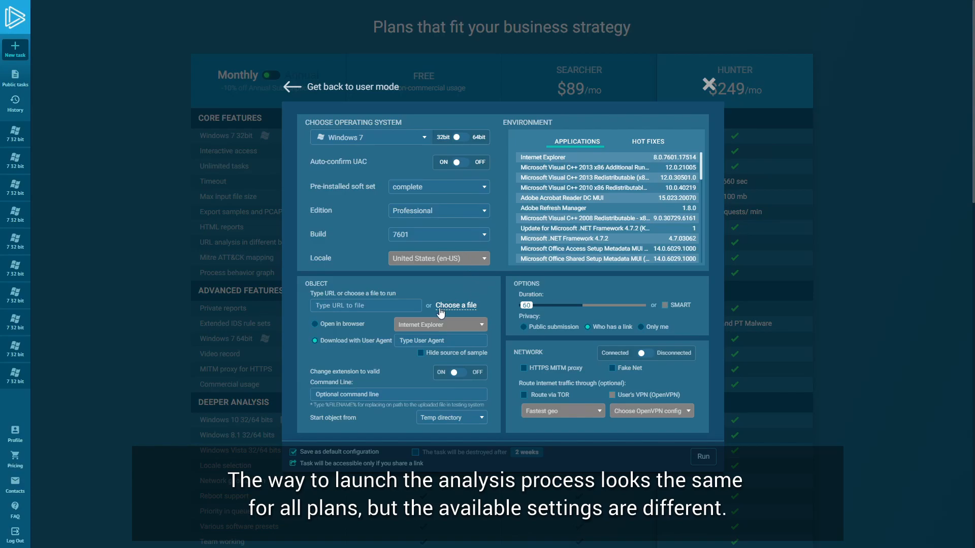
click(455, 305)
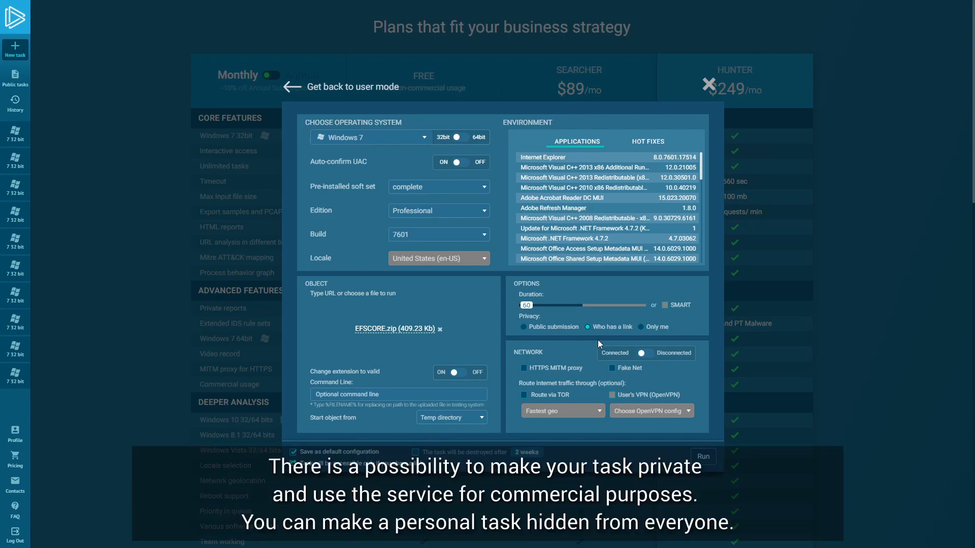
Enable Fake Net, toggle the internet connection off and back on, and run the task.
click(613, 368)
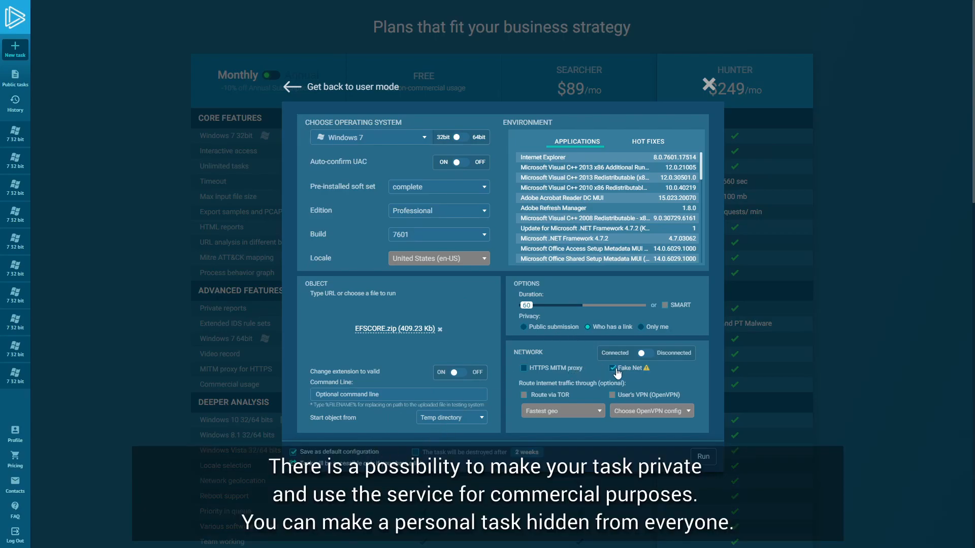
click(648, 354)
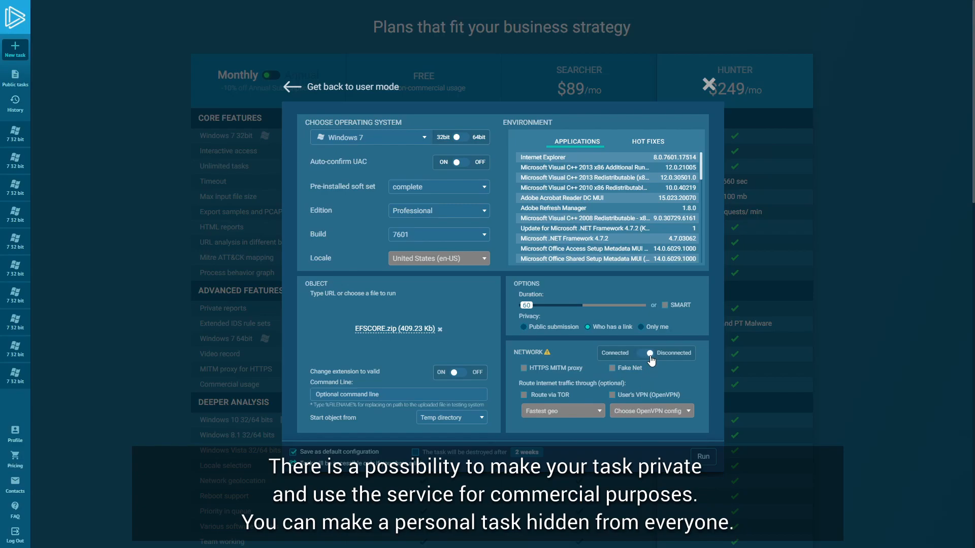
click(614, 353)
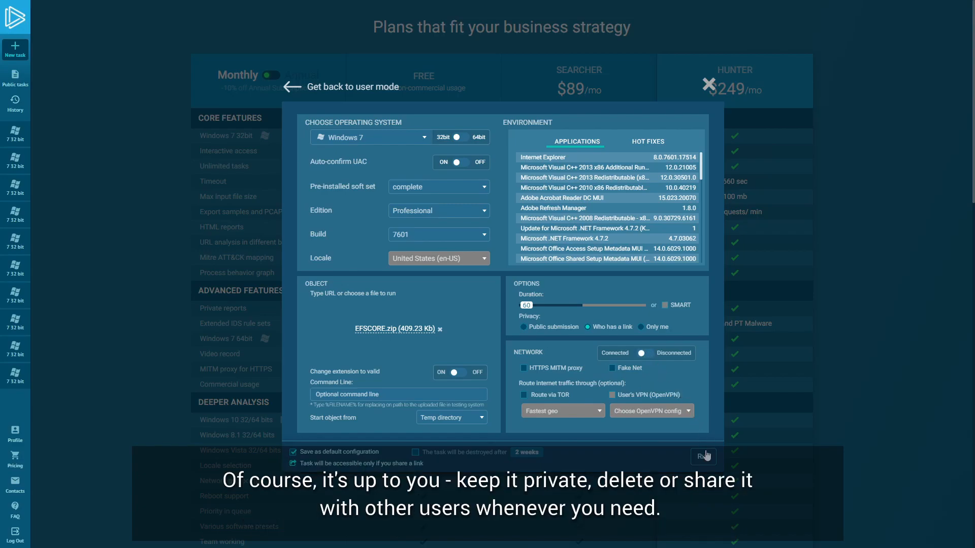
click(703, 457)
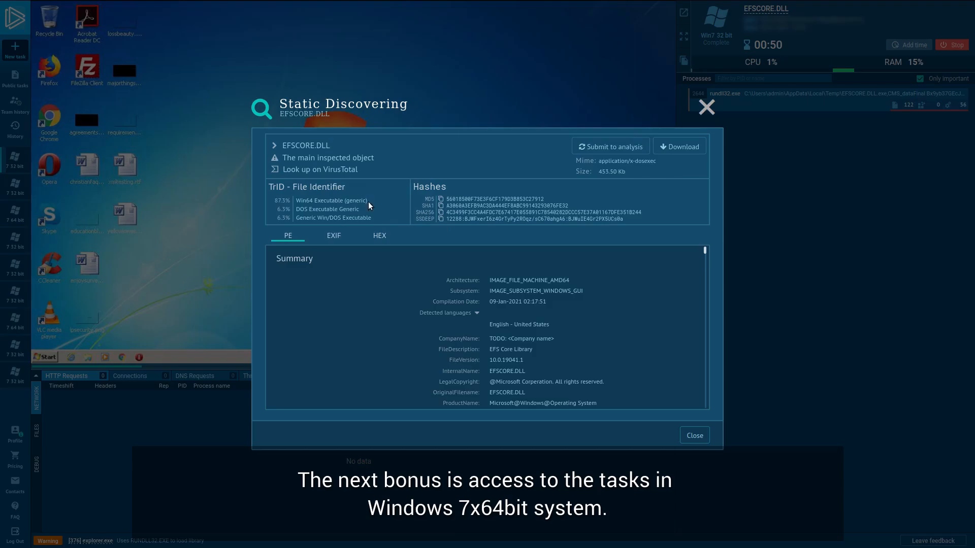
Restart the EFSCORE.DLL sample on Windows 7 64-bit and begin another new task.
click(694, 436)
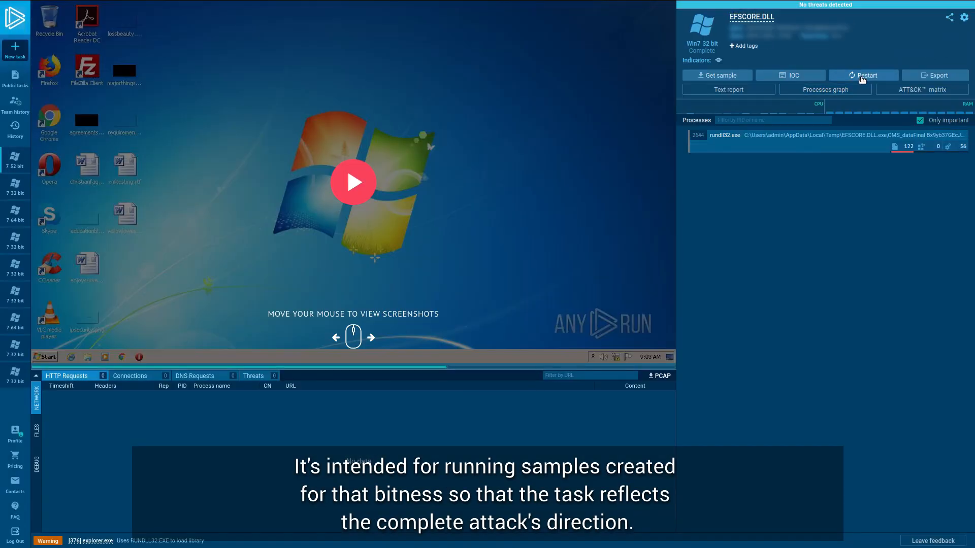
click(863, 76)
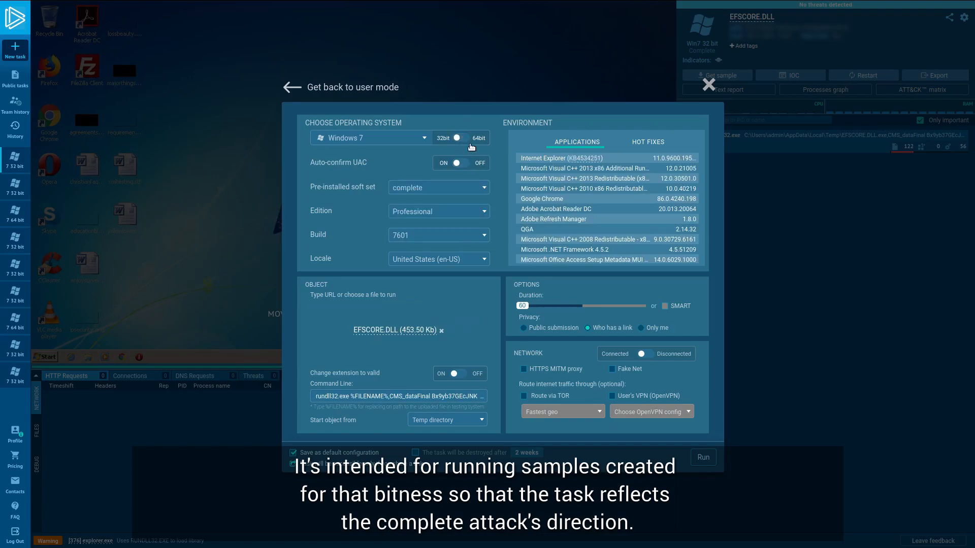
click(702, 457)
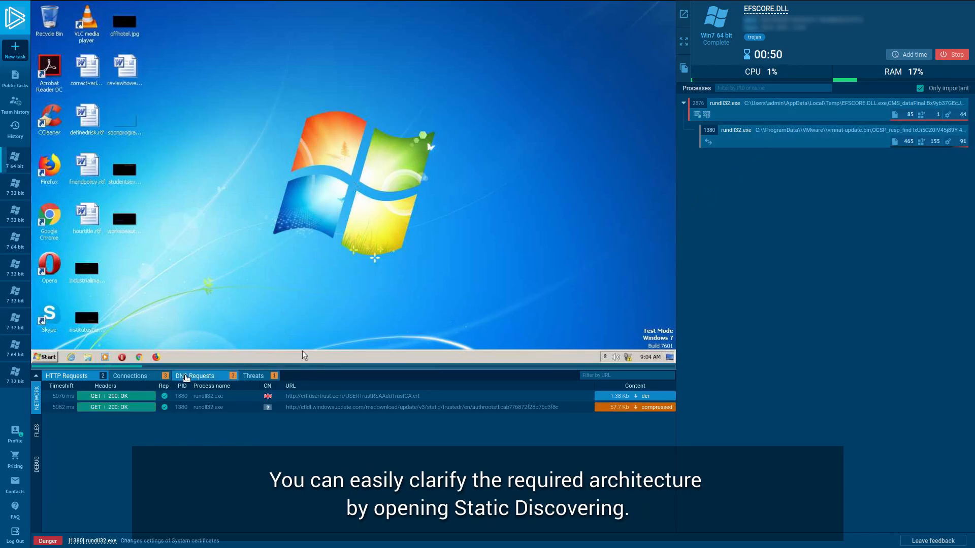
click(129, 375)
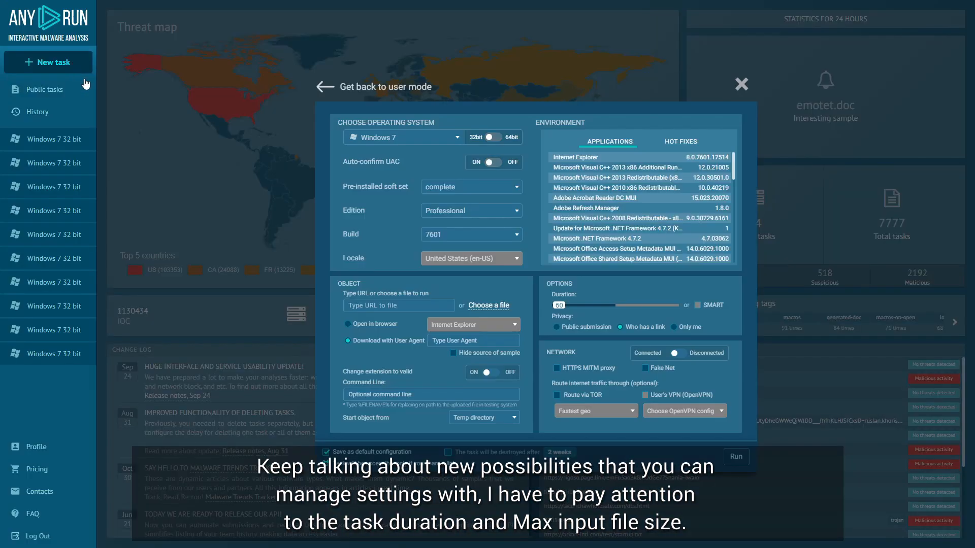
mouse_move(487, 313)
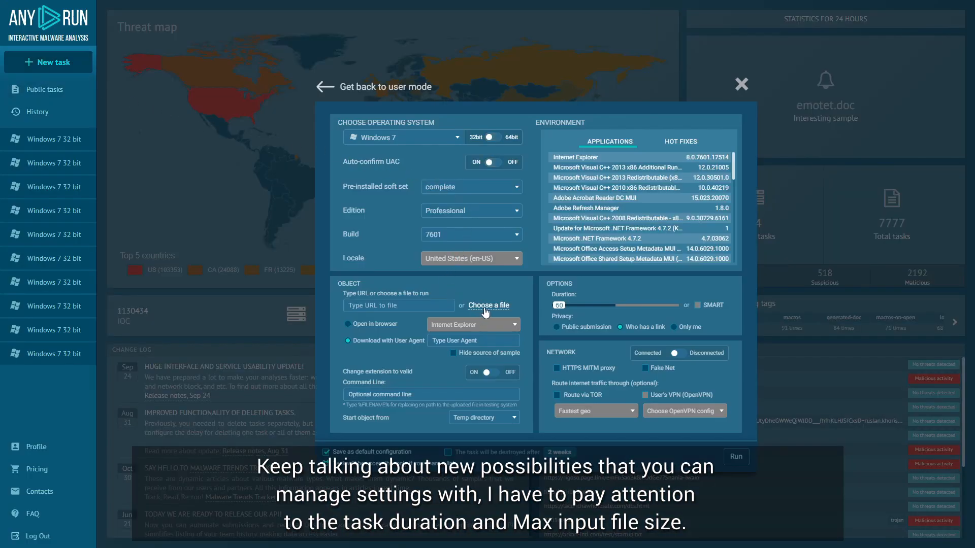
Run a 360-second analysis of the 25 MB EFSCORE.bin.zip sample.
click(490, 306)
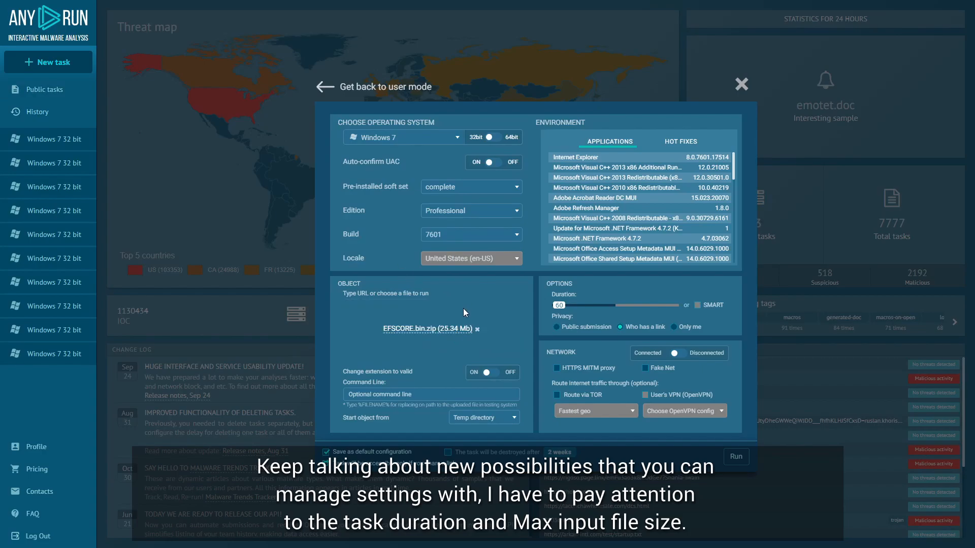
mouse_move(484, 364)
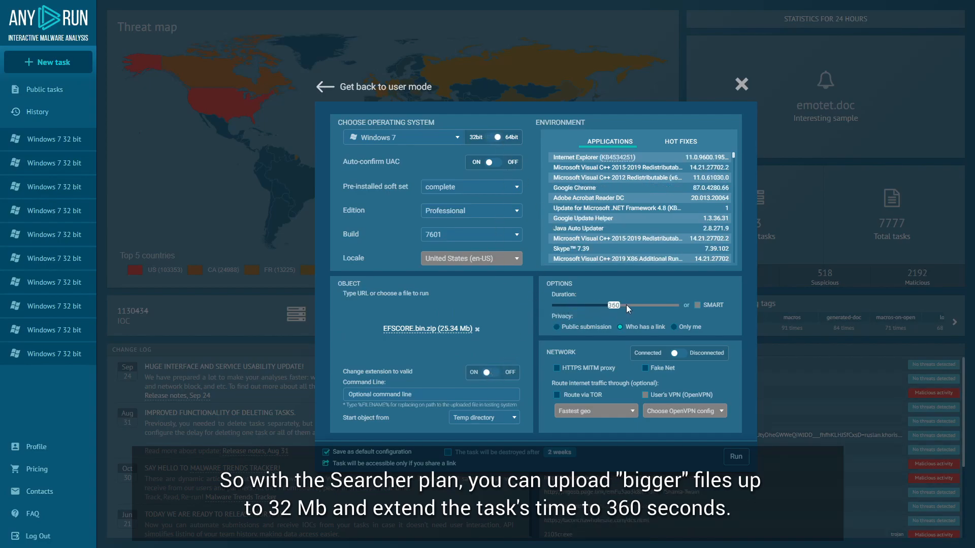
mouse_move(683, 329)
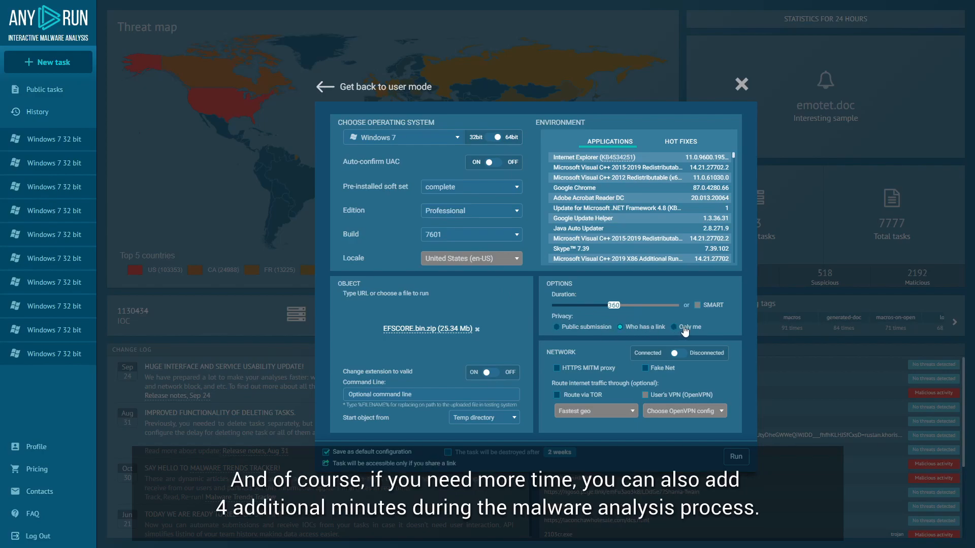
mouse_move(544, 427)
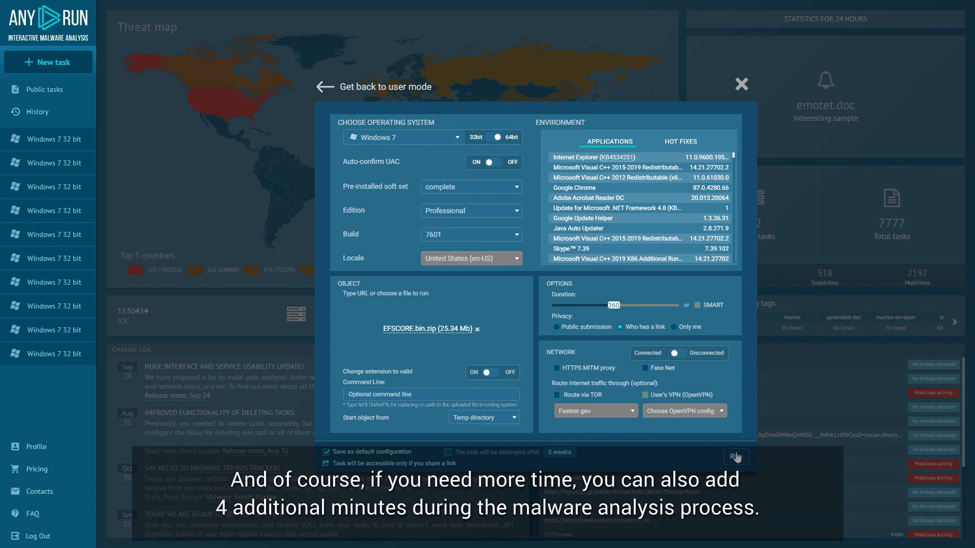
click(736, 457)
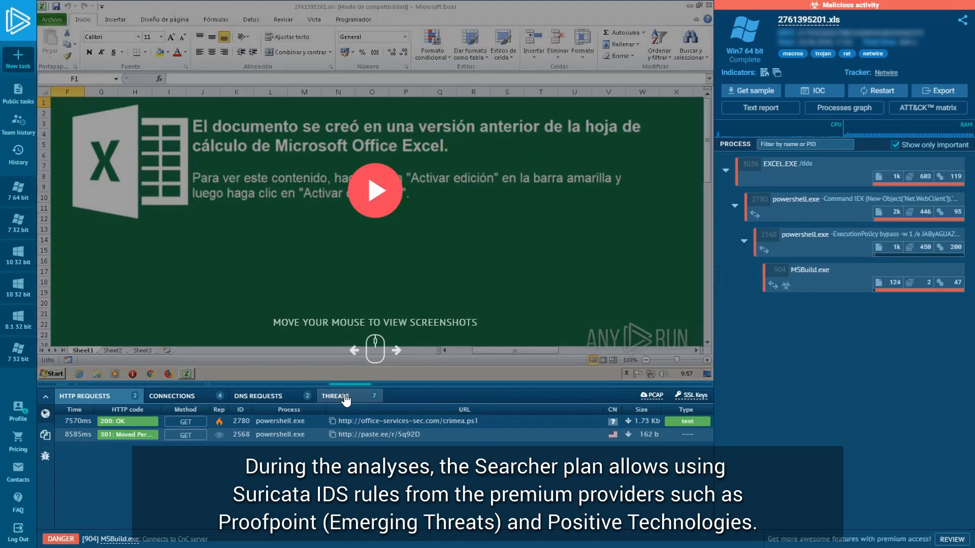
Review the Netwire RAT check-in in the task's Threats list and close its details.
click(335, 395)
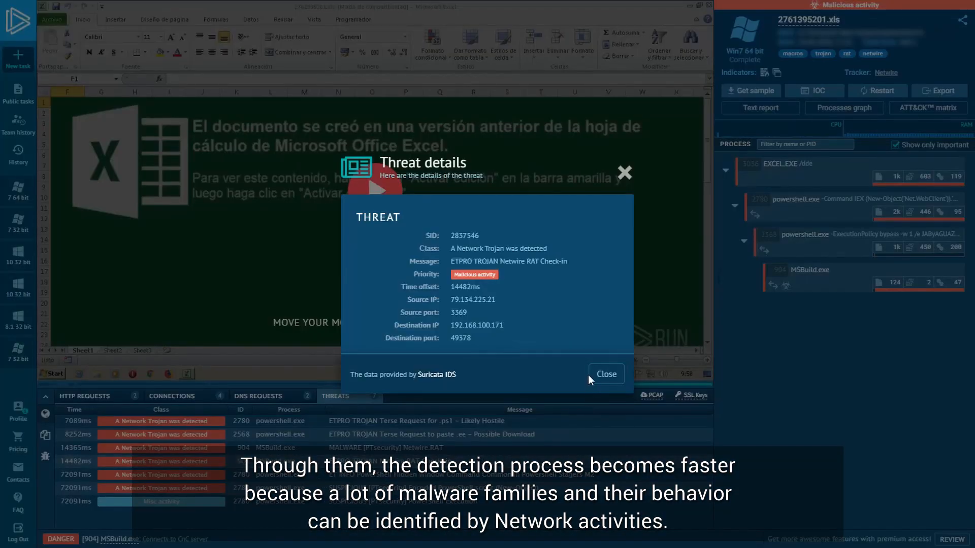
mouse_move(572, 354)
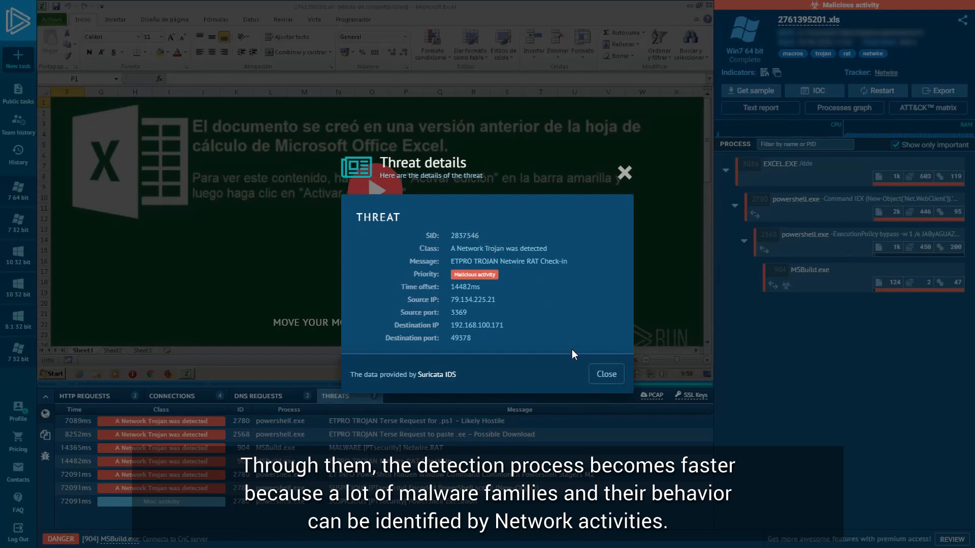
click(605, 374)
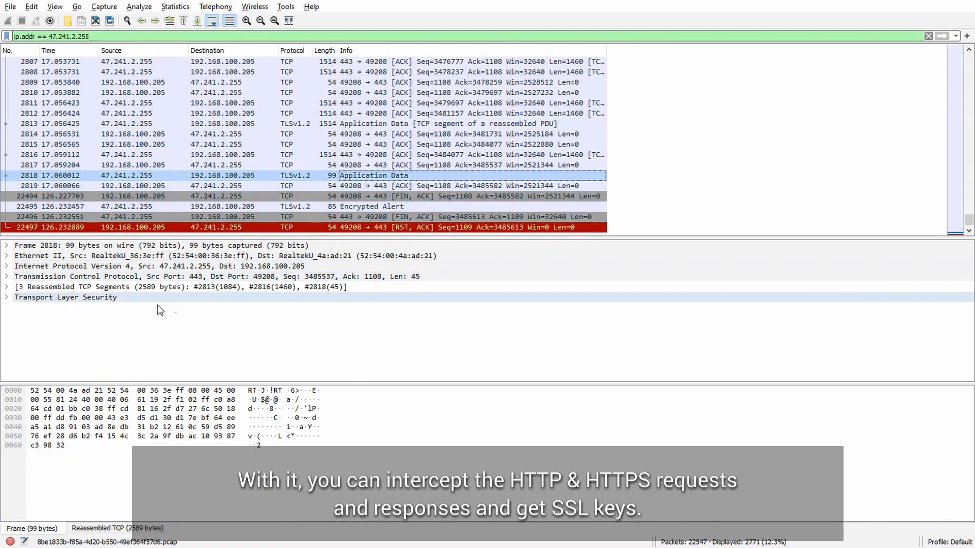
Expand the Transport Layer Security details of the encrypted application data packet.
click(6, 298)
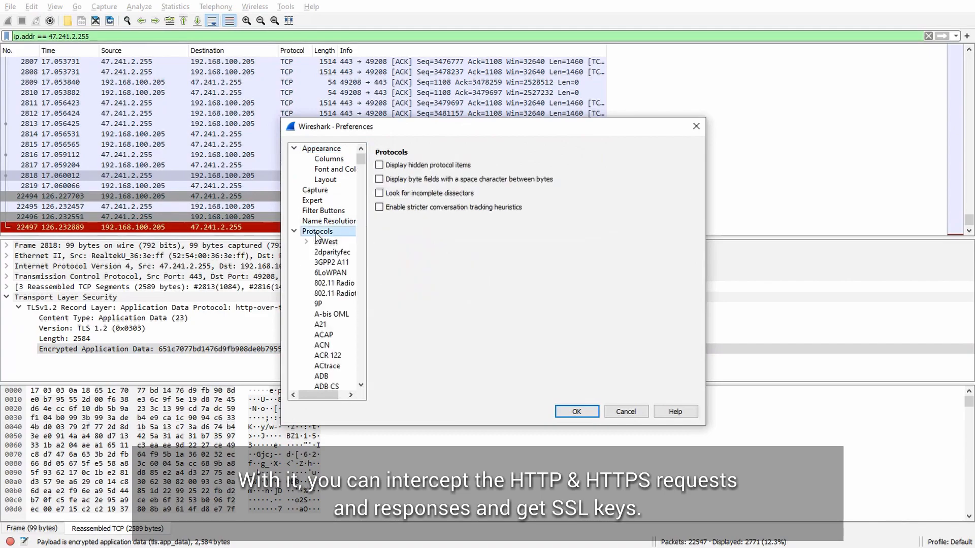
scroll(down, 3)
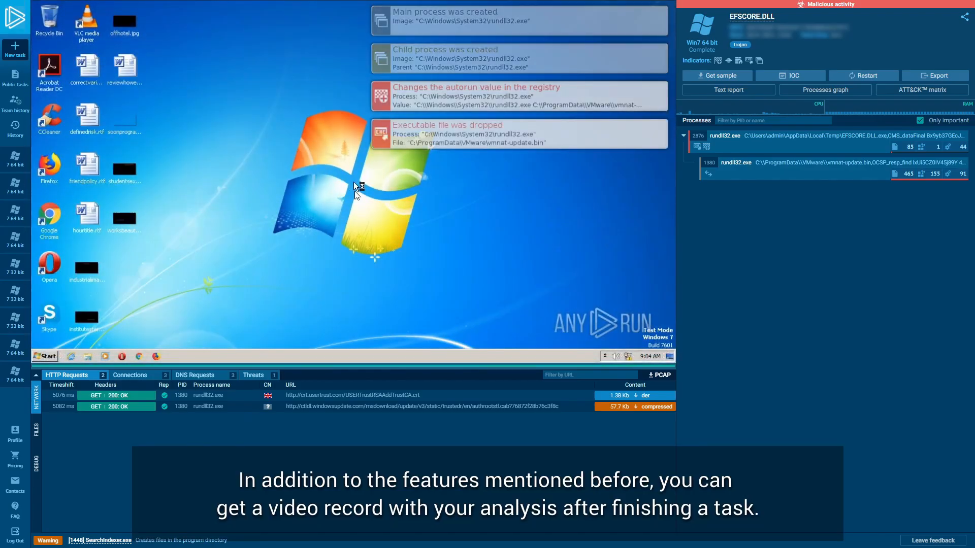
Copy the analysis video's address and view the task's video embed code.
right_click(357, 189)
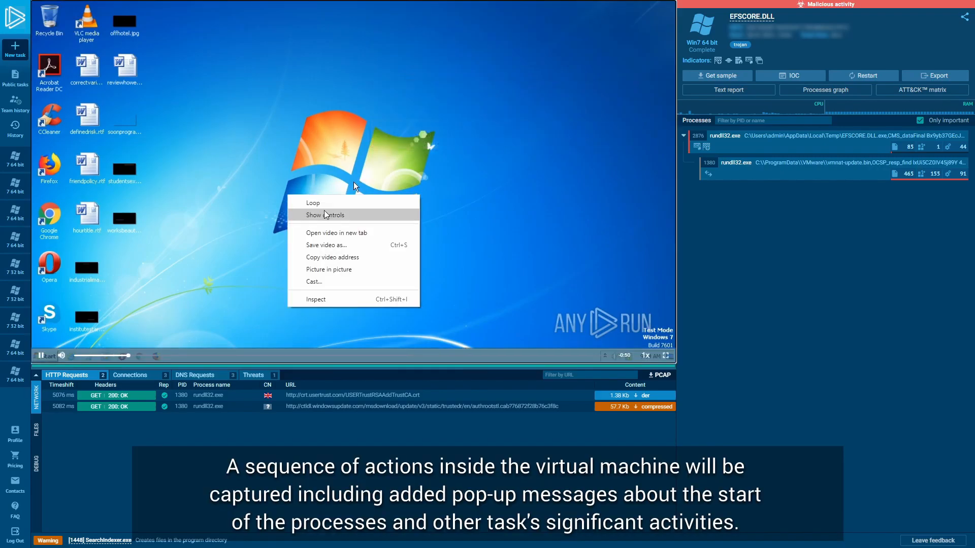
mouse_move(360, 260)
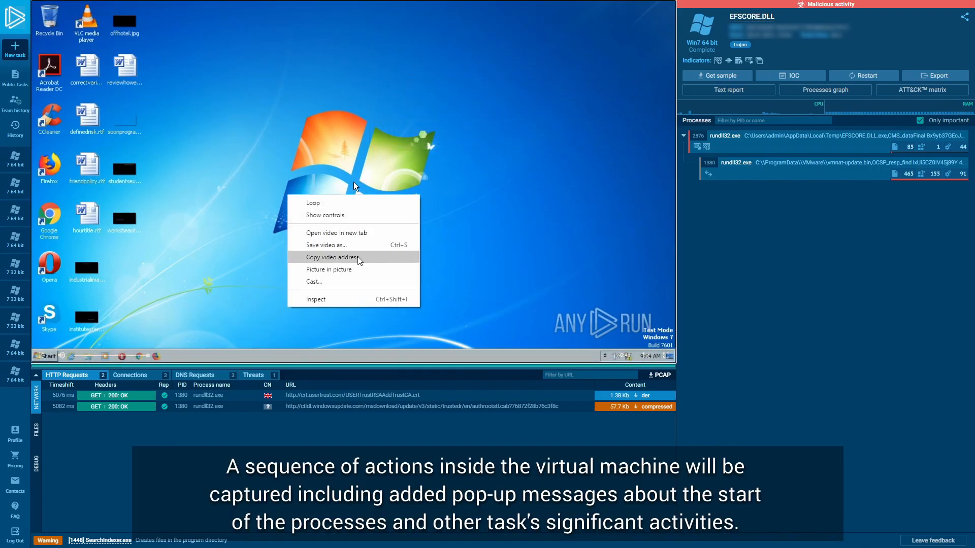
click(459, 265)
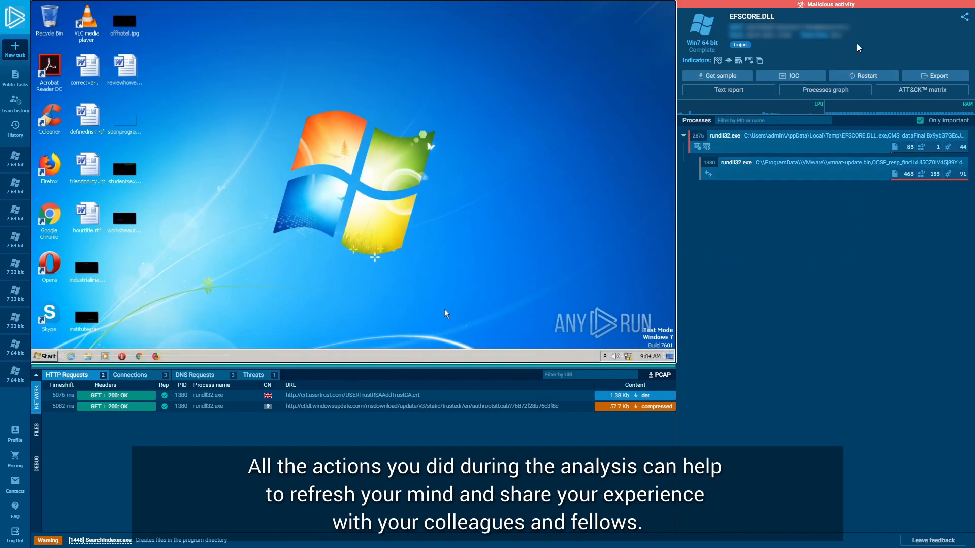
click(964, 18)
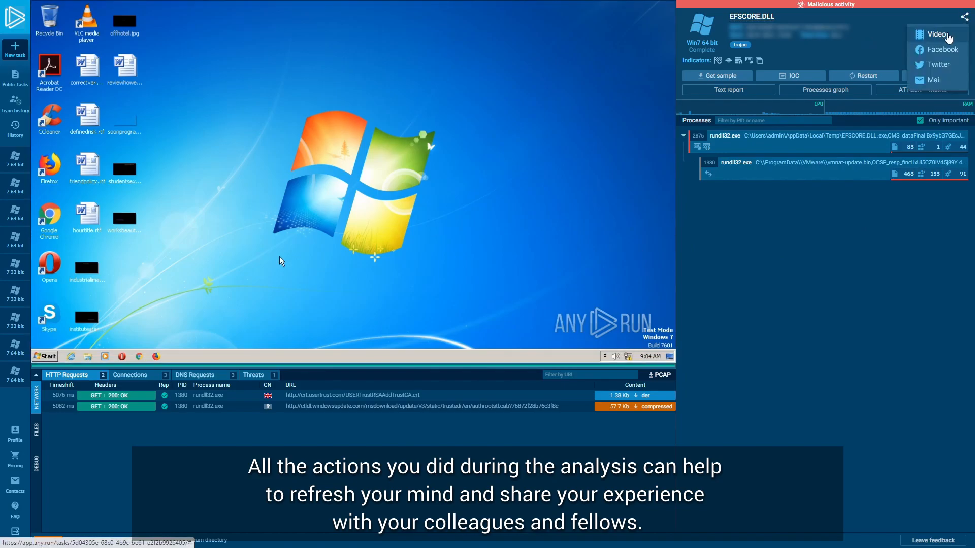
click(936, 35)
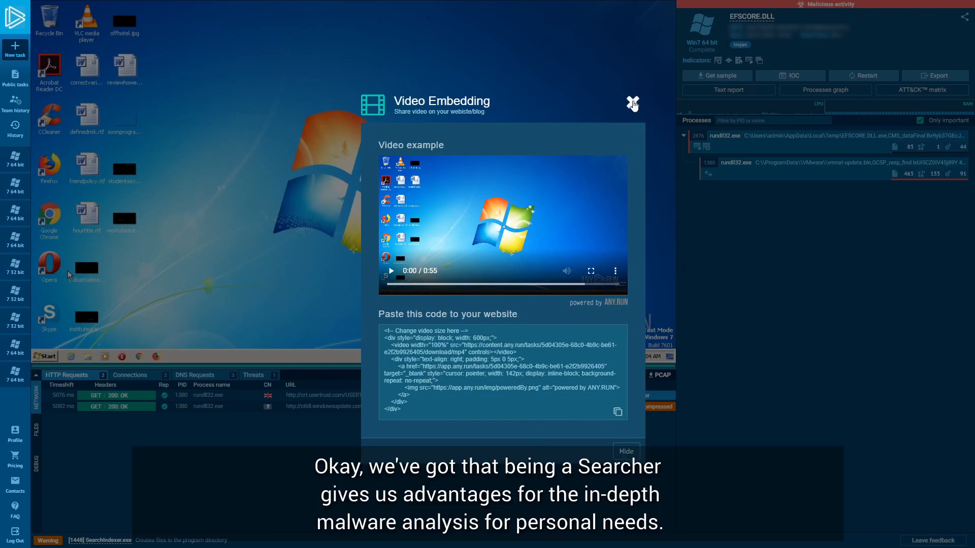
click(633, 104)
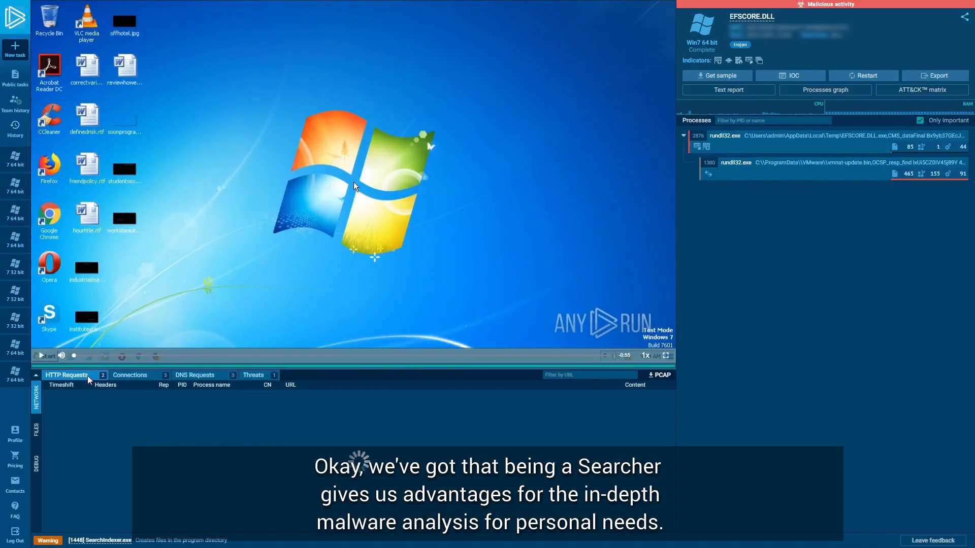
Browse the DNS requests and threats panels and play back the session video.
click(195, 374)
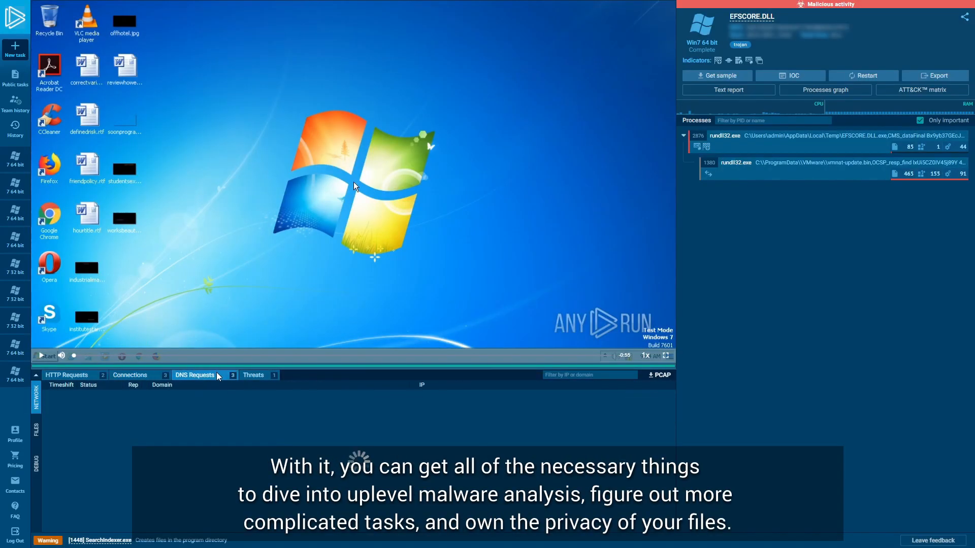
click(253, 375)
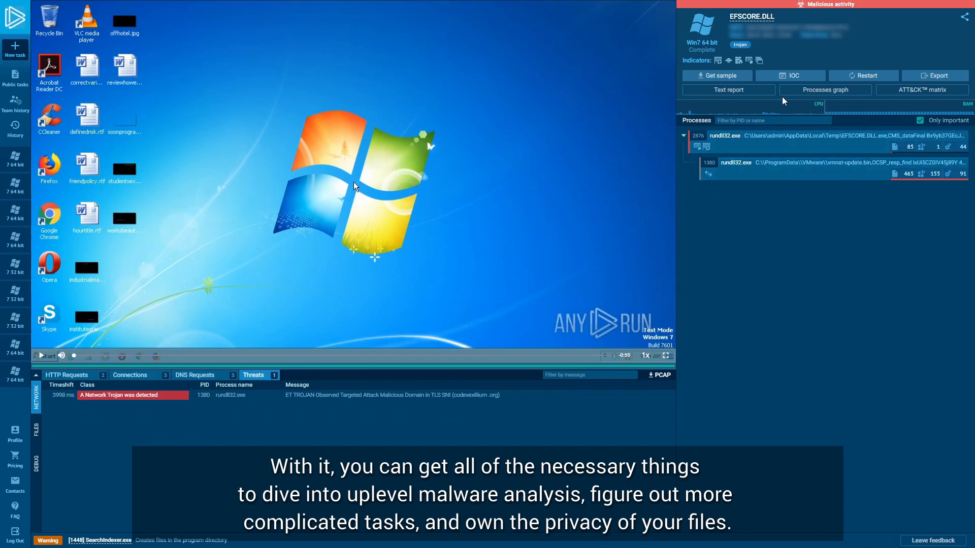
click(825, 90)
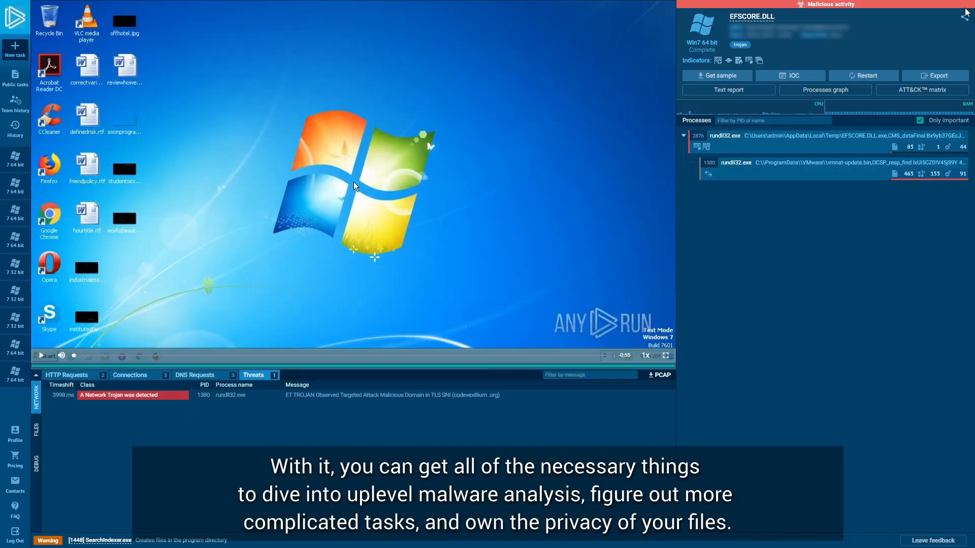
click(920, 89)
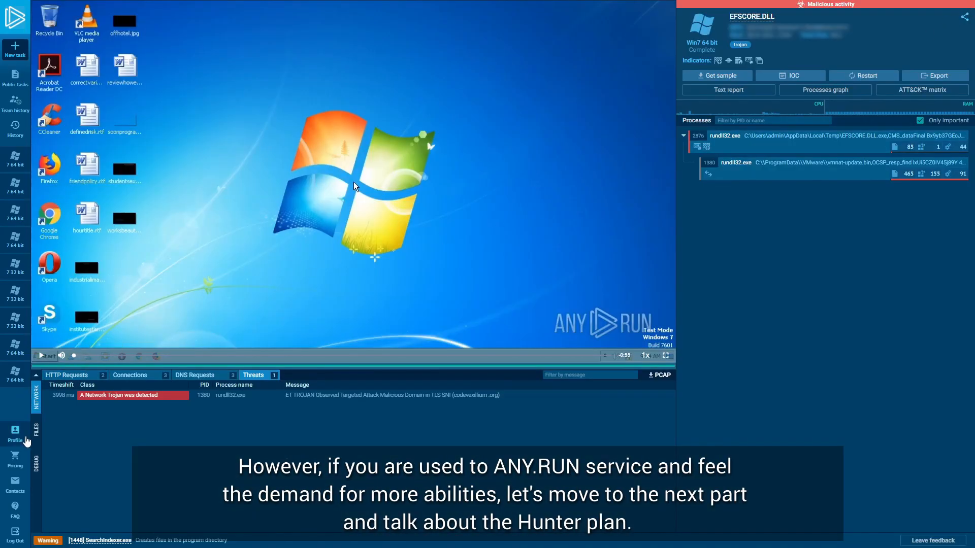
Check the authrootstl.cab HTTP request's static info, then return to the main dashboard.
click(35, 463)
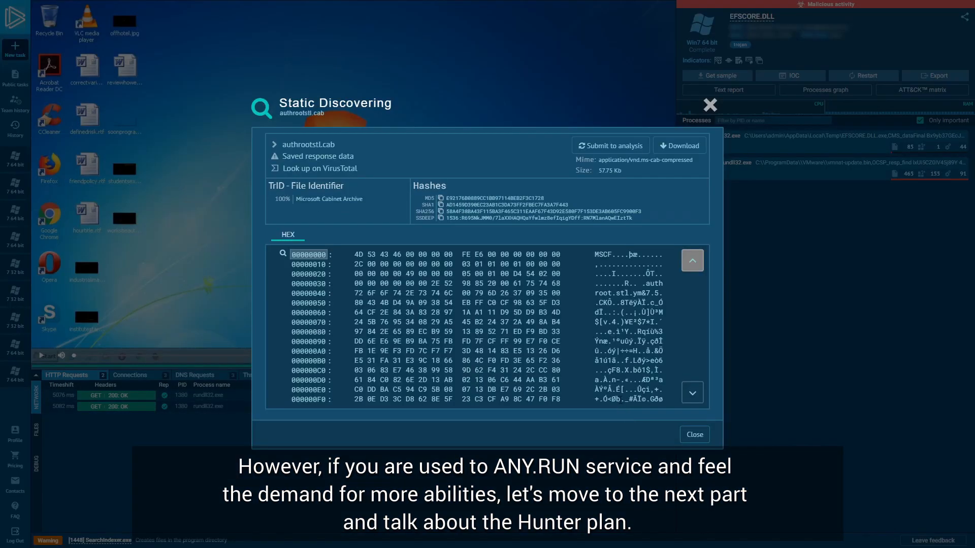
click(694, 434)
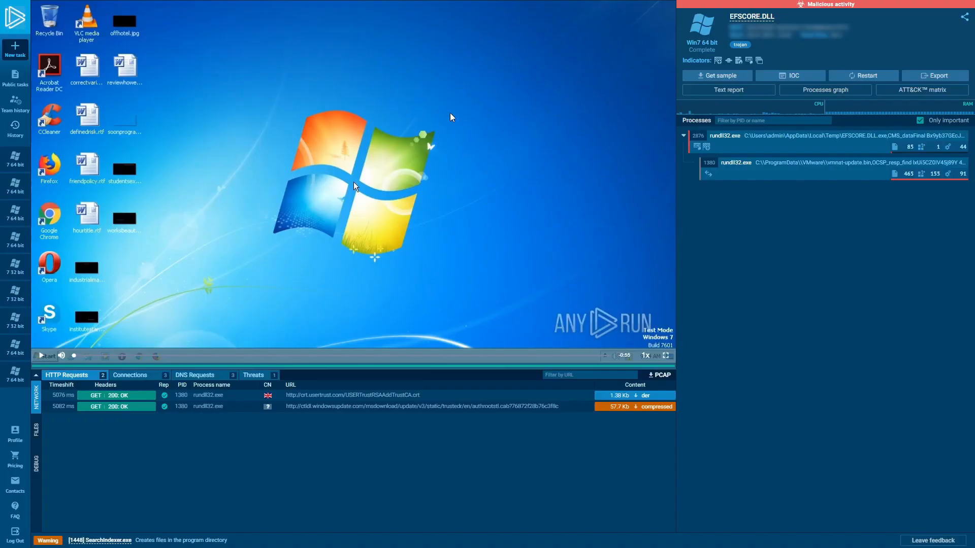
click(41, 18)
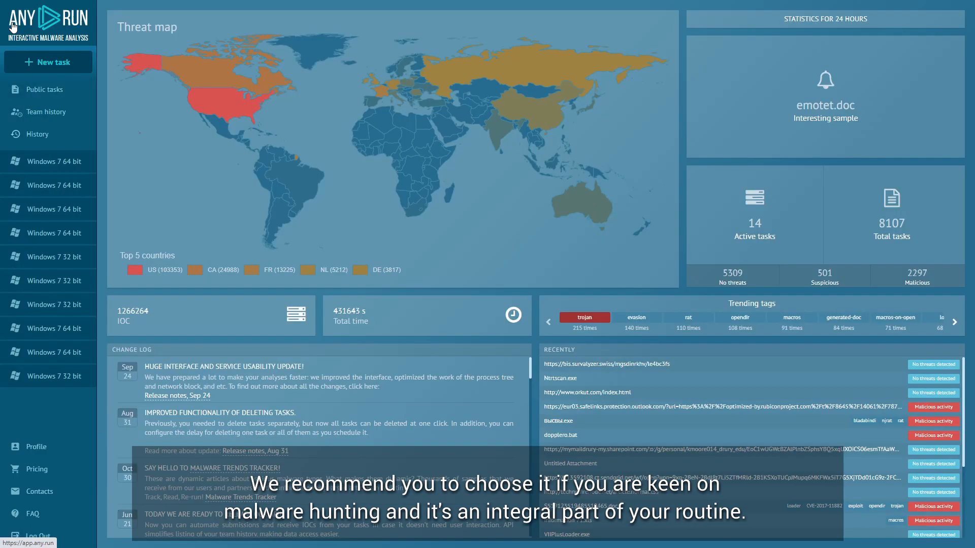
mouse_move(495, 224)
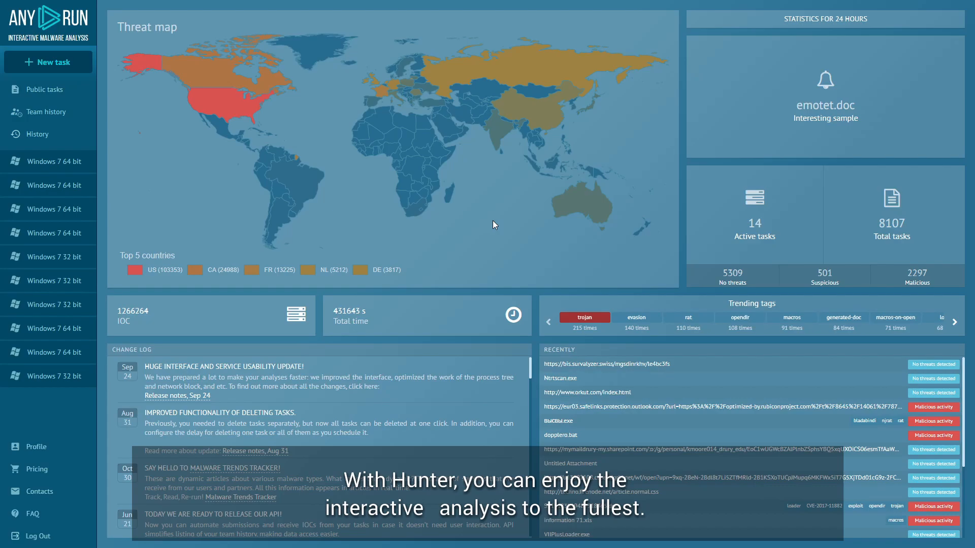
mouse_move(491, 225)
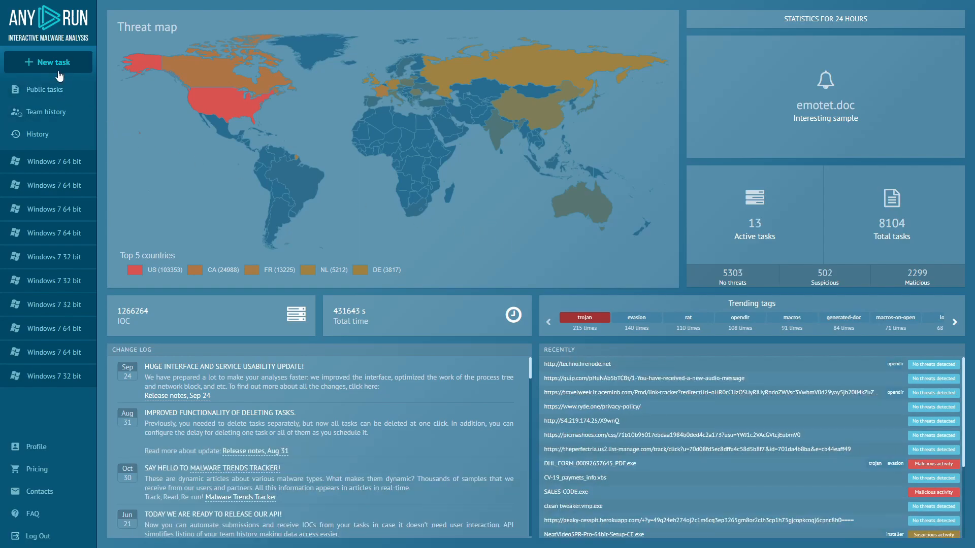
Start a new task for EFSCORE.bin.zip on Windows 7 with the complete software set after previewing other OS and soft sets.
click(48, 62)
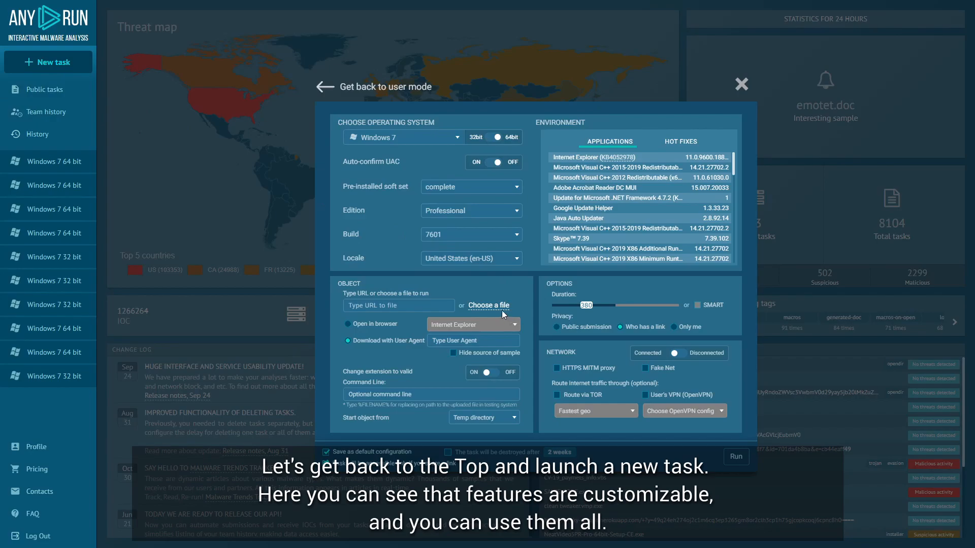
click(489, 305)
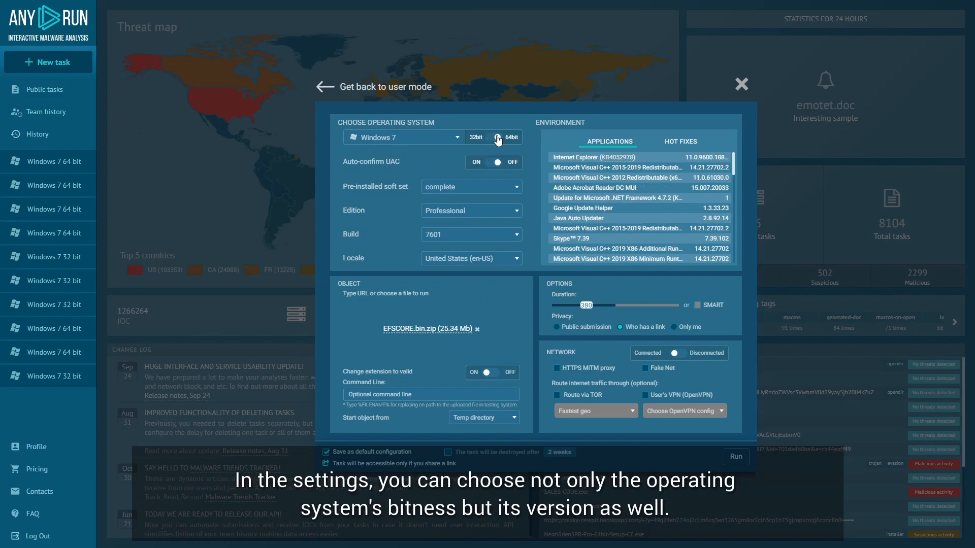
click(403, 138)
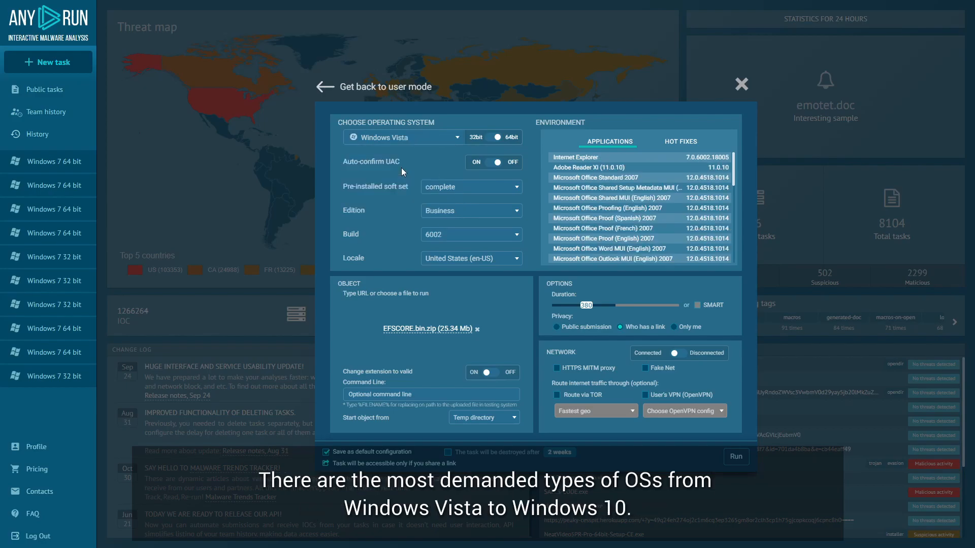
click(403, 137)
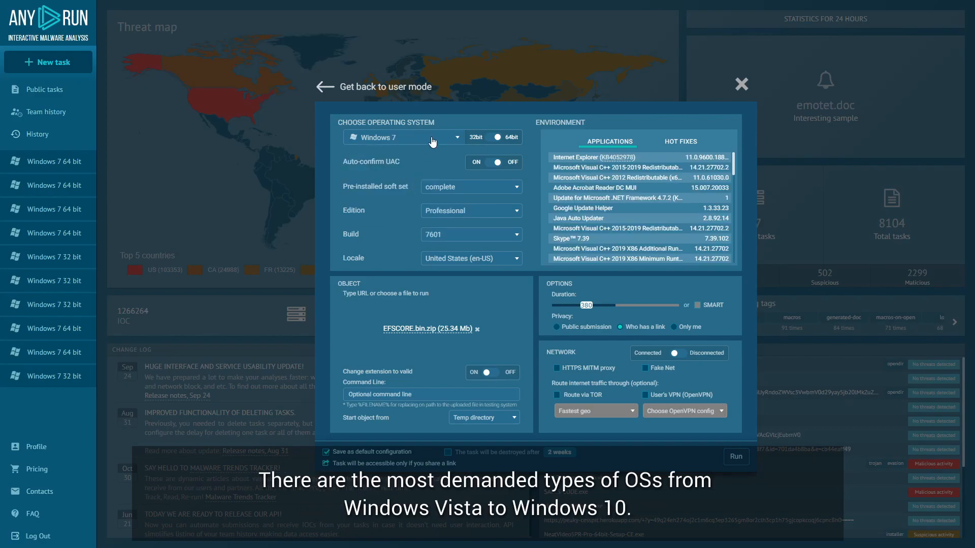
click(404, 137)
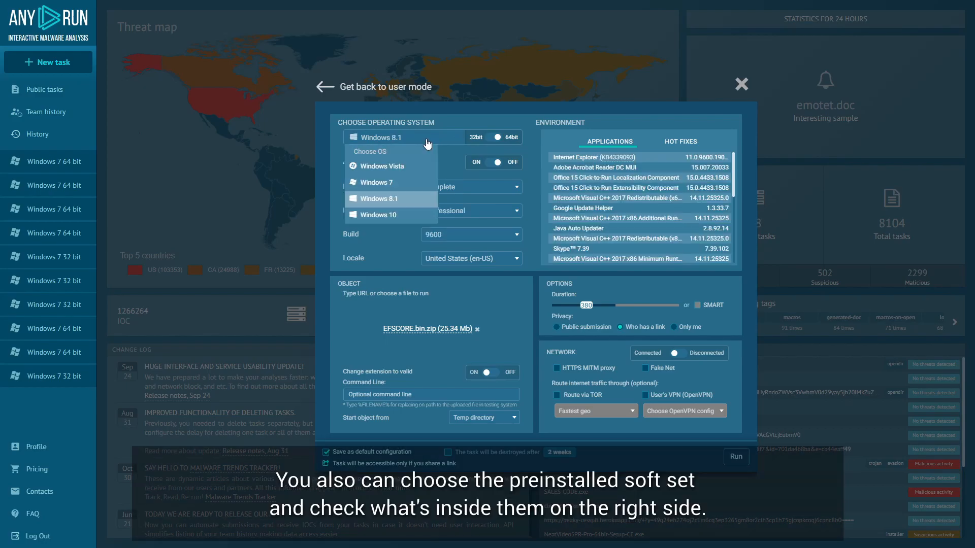
click(380, 214)
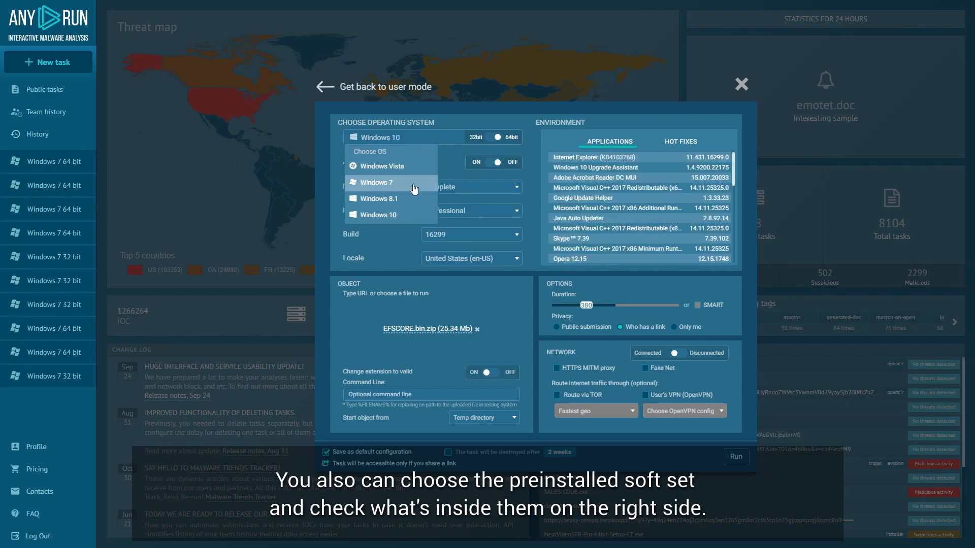
click(376, 182)
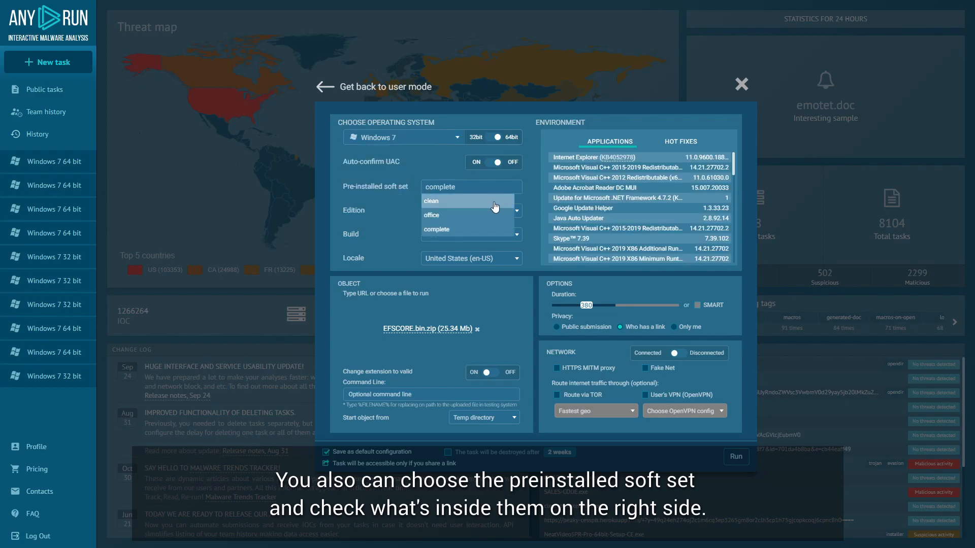
click(432, 216)
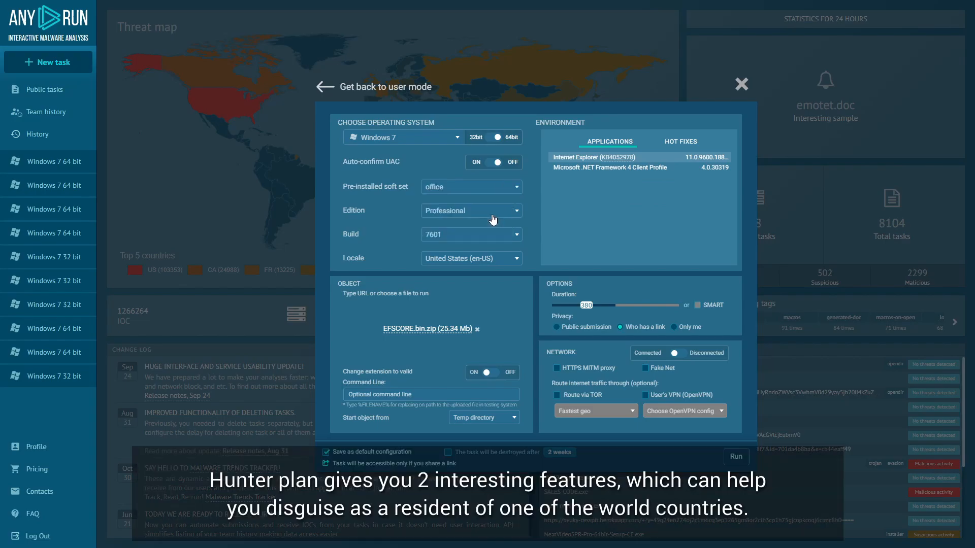
click(471, 187)
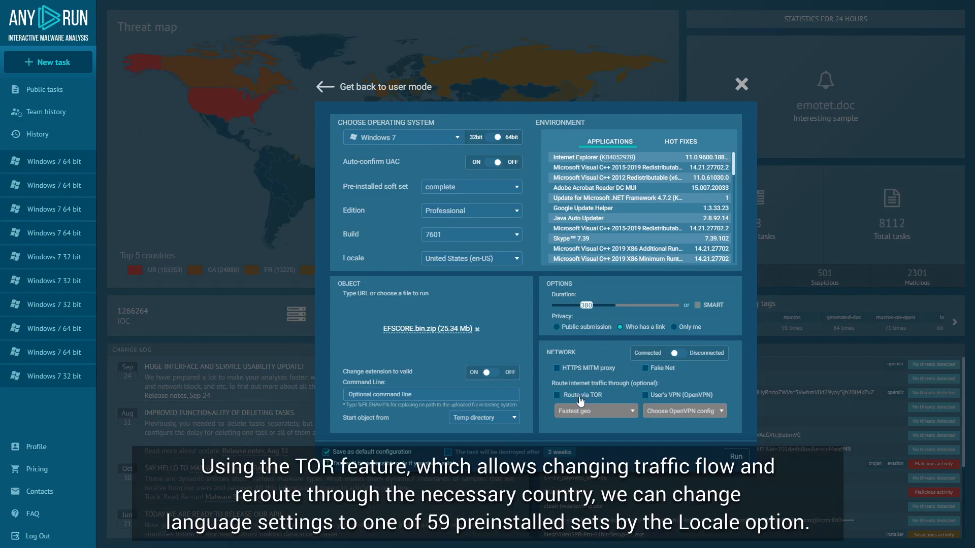
Route the task's traffic via TOR through Italy and set the system locale to Italy.
click(555, 395)
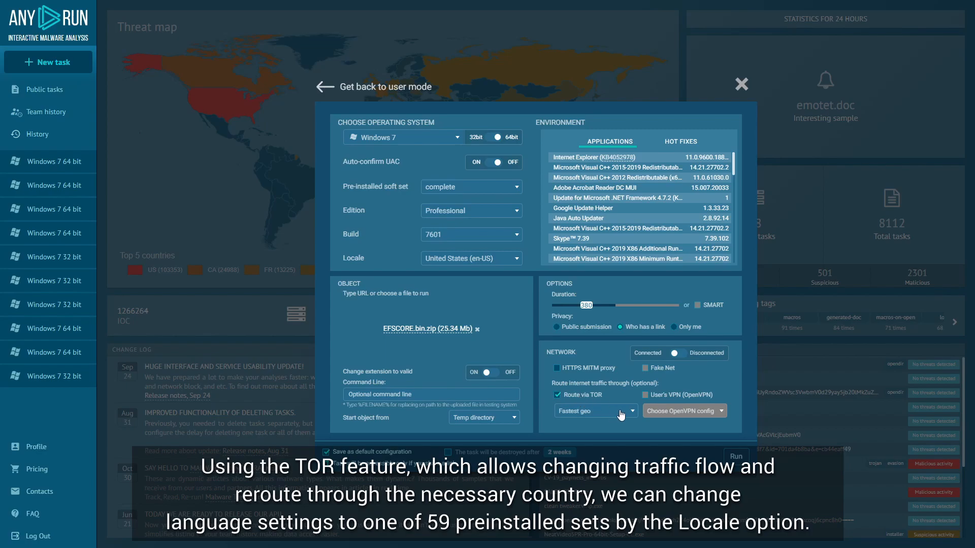
click(594, 410)
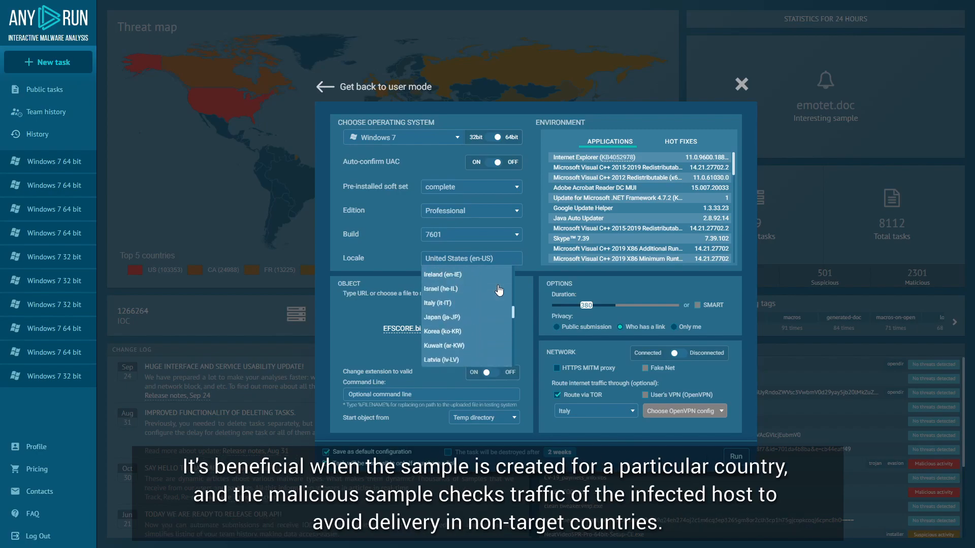
scroll(up, 3)
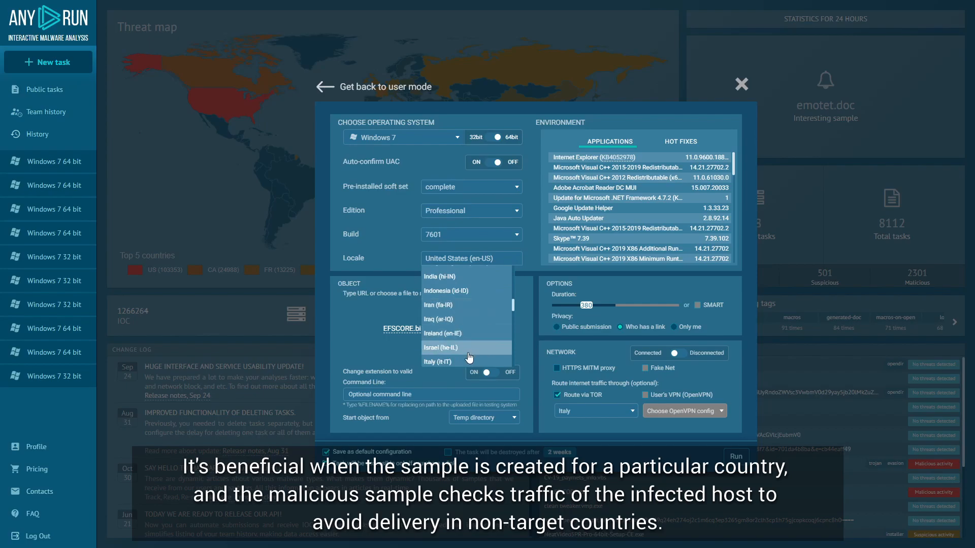
click(439, 361)
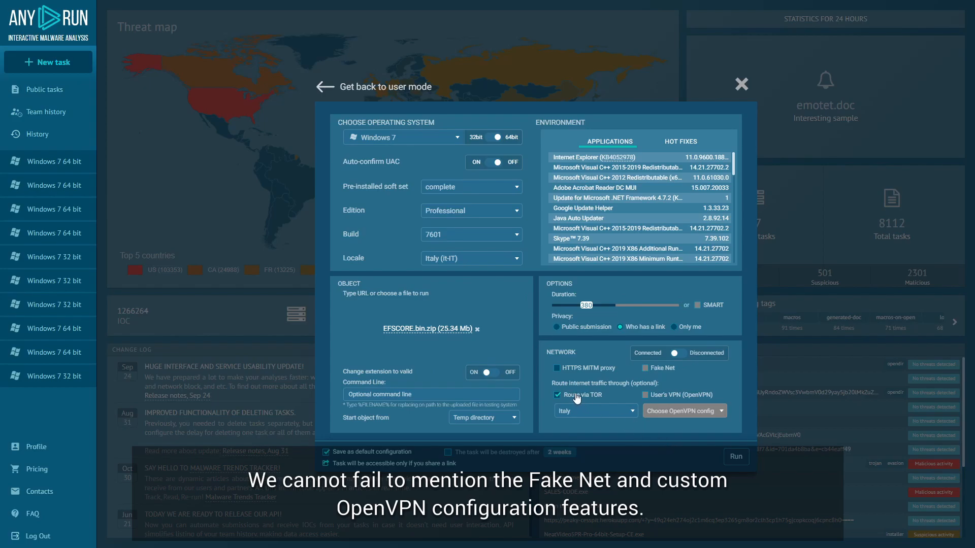
click(684, 410)
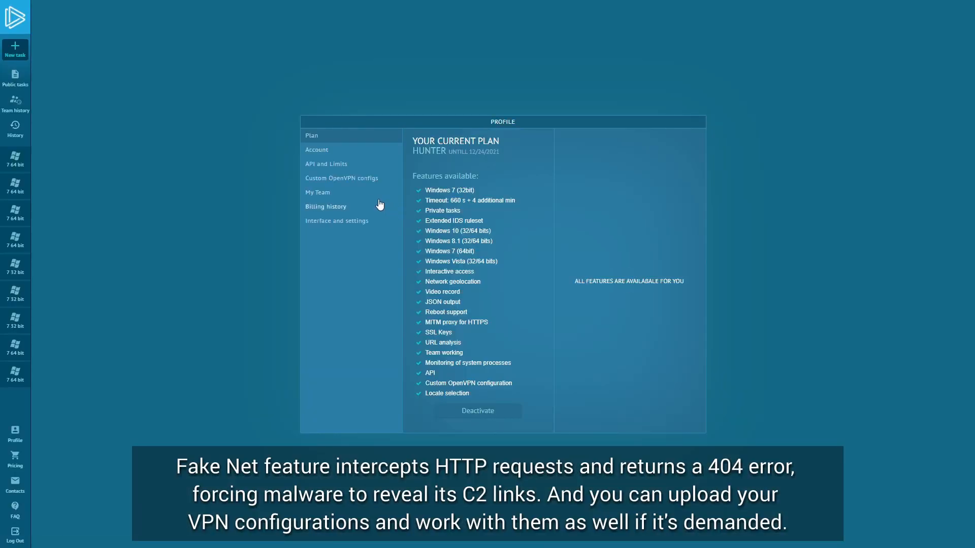
Show the profile's Custom OpenVPN configs section, which has no configs uploaded.
click(341, 178)
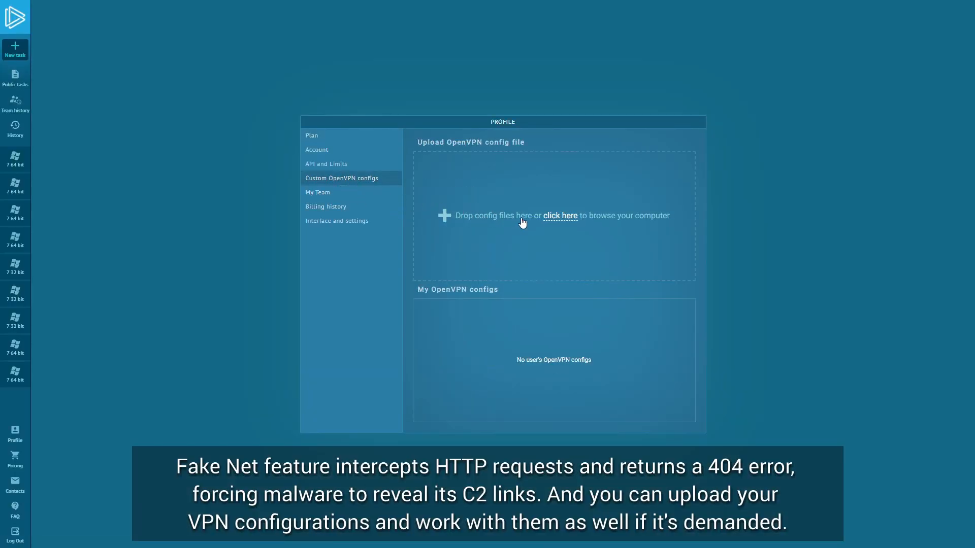
mouse_move(558, 223)
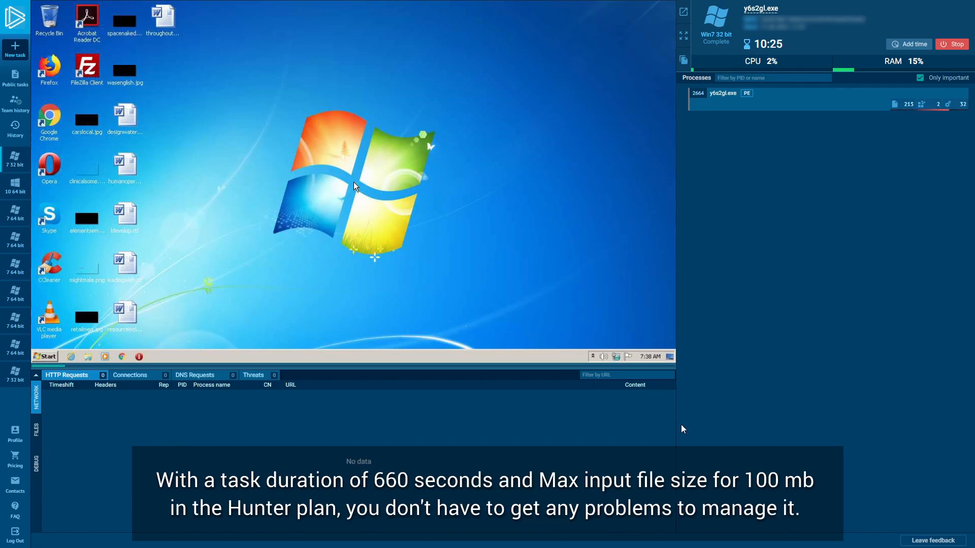
Restart the guest Windows from the Start menu while inspecting the y6s2gl.exe process.
click(723, 94)
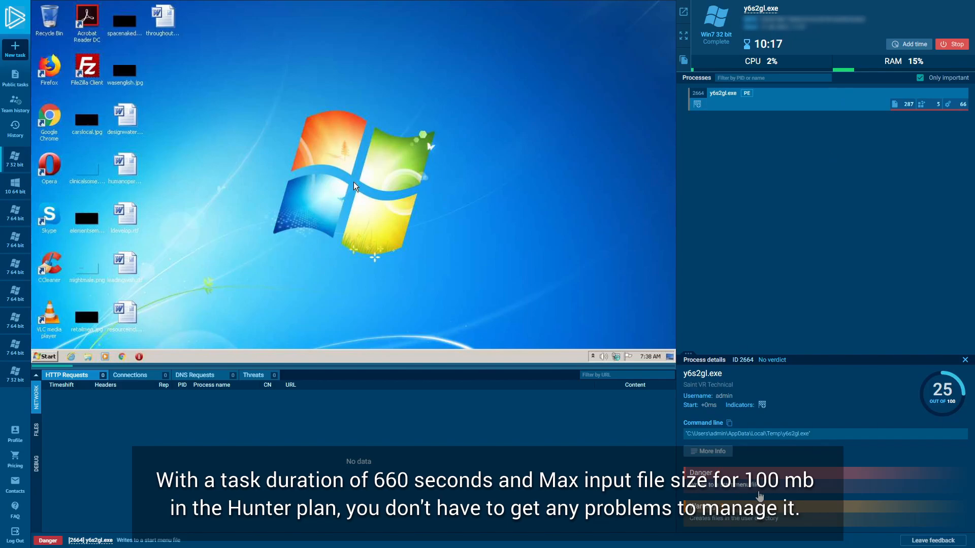
click(44, 357)
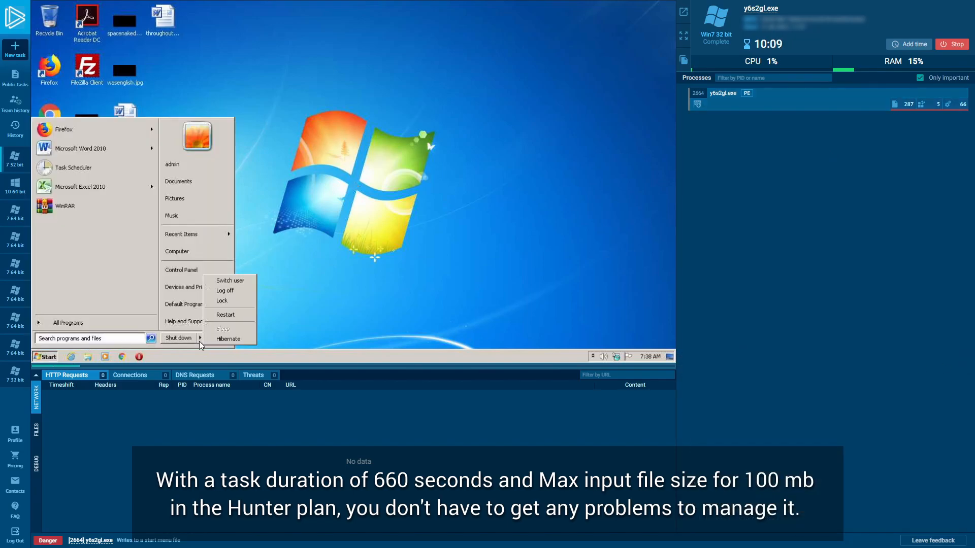
click(225, 315)
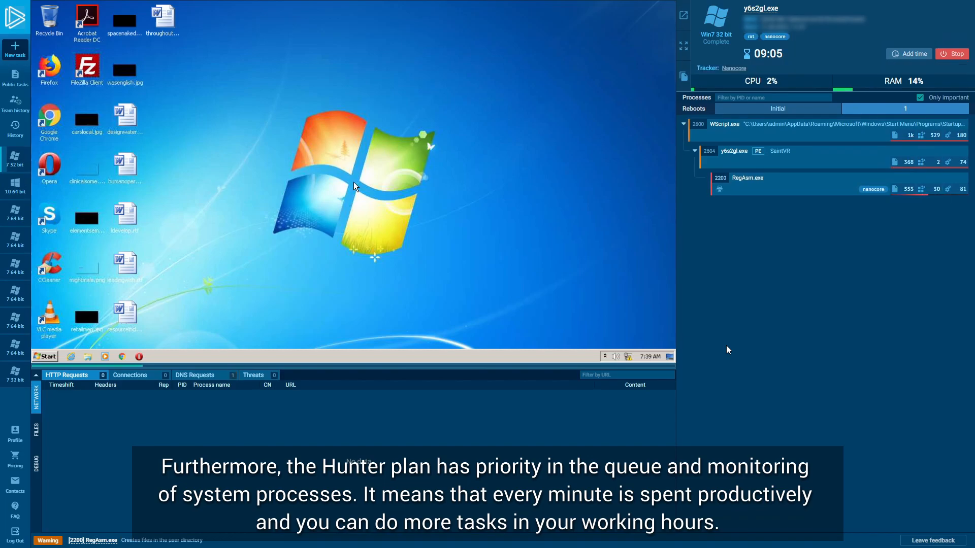
View details of the malicious RegAsm.exe process, then return to the profile.
click(747, 177)
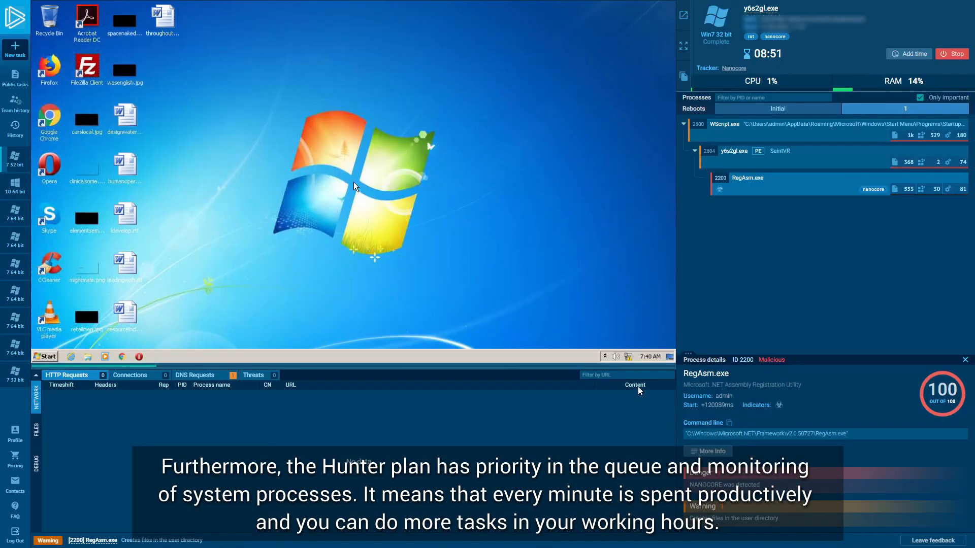
click(15, 434)
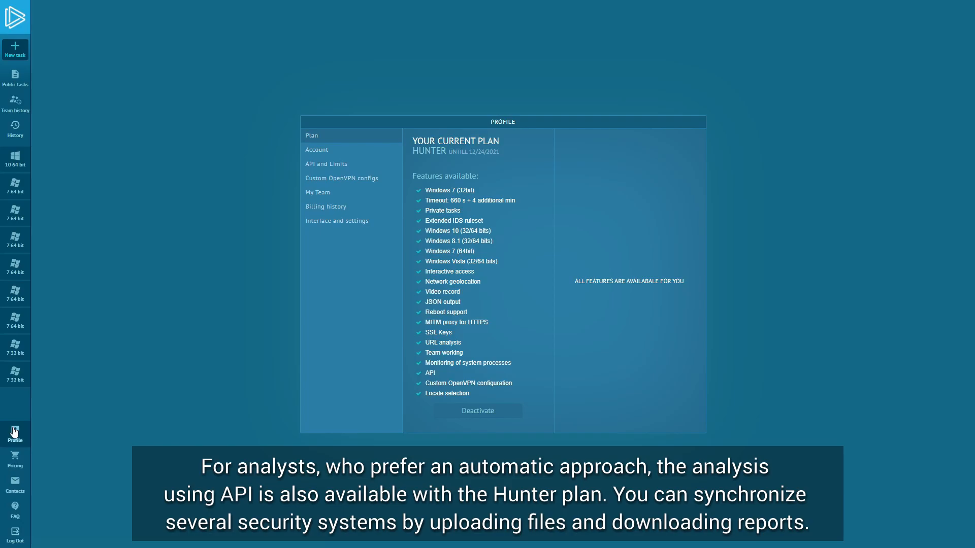
mouse_move(265, 185)
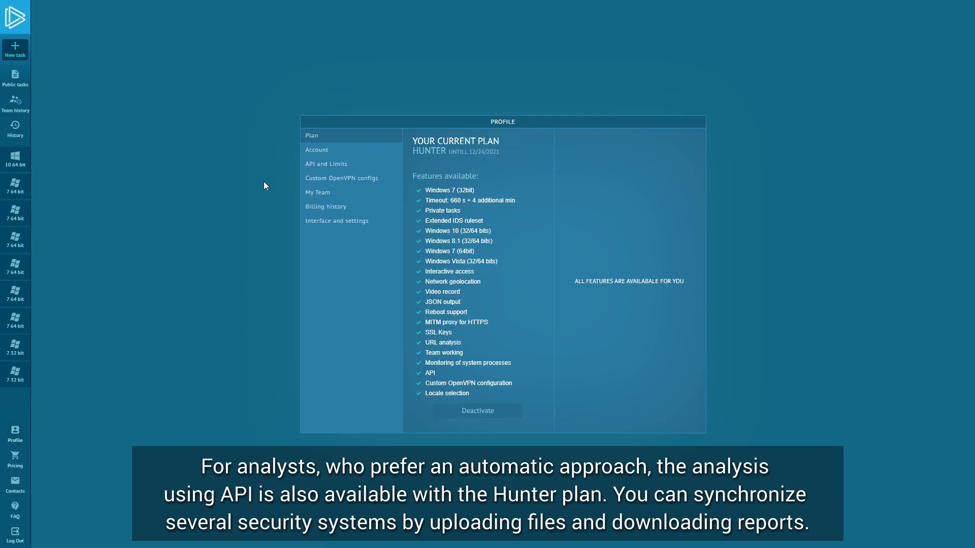
Review the profile's API and web request limits and generate a new API key.
click(326, 164)
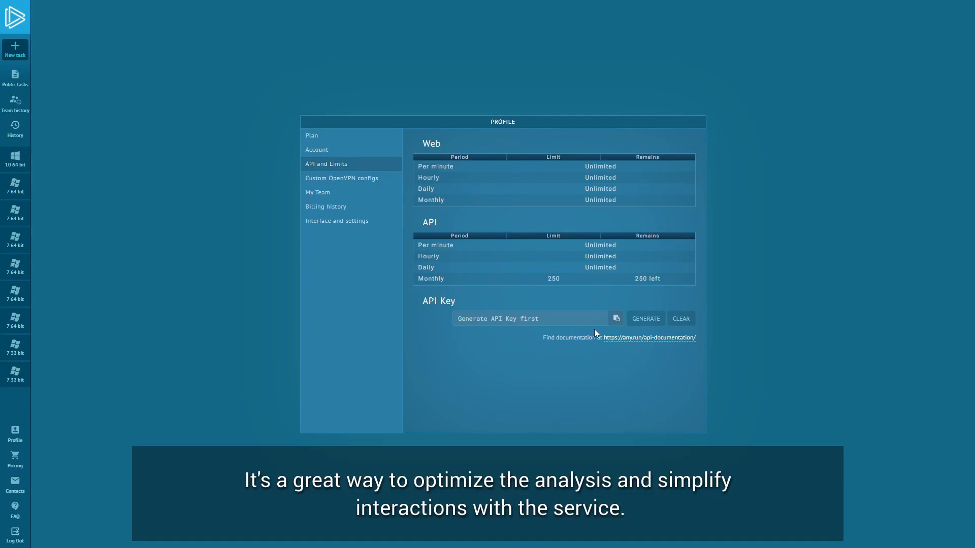
click(646, 318)
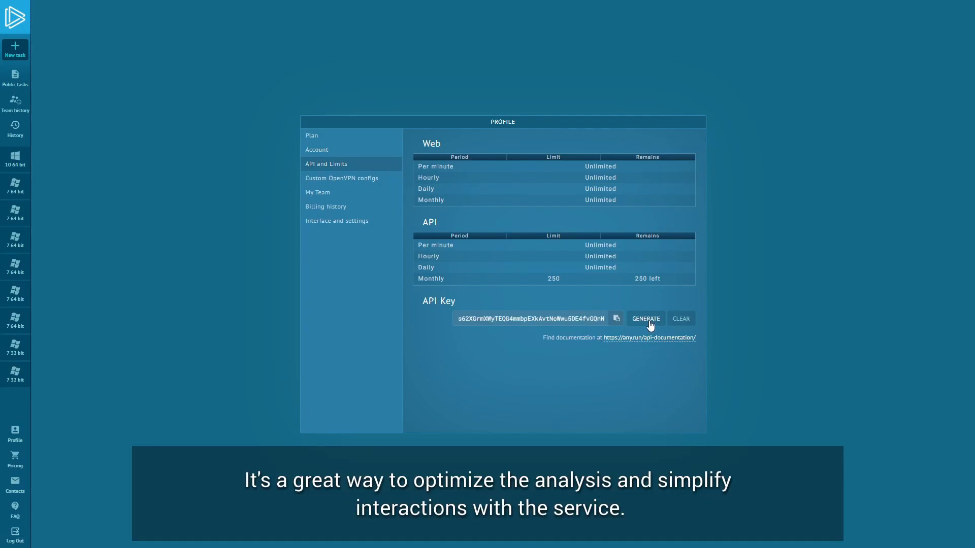
click(681, 318)
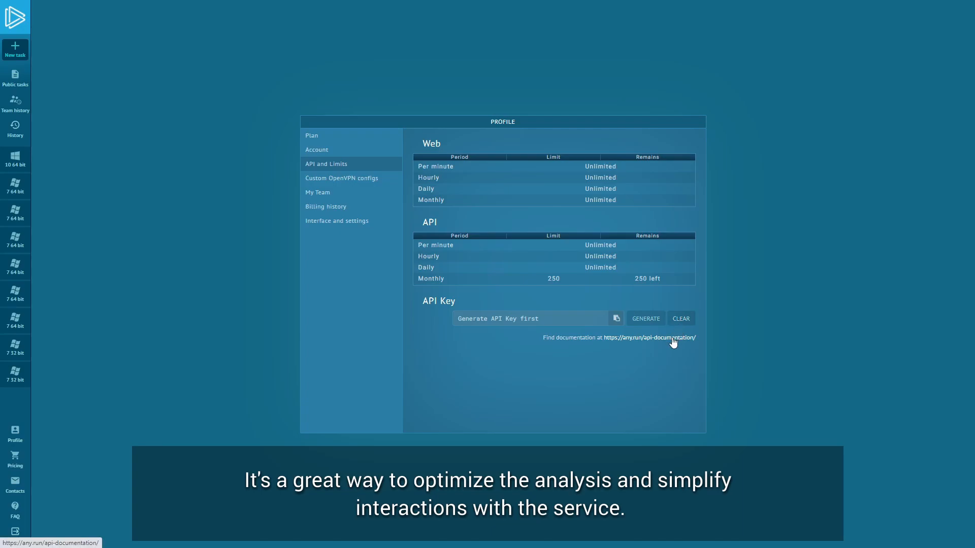
Browse the API documentation down to the Get history analysis reference.
click(649, 337)
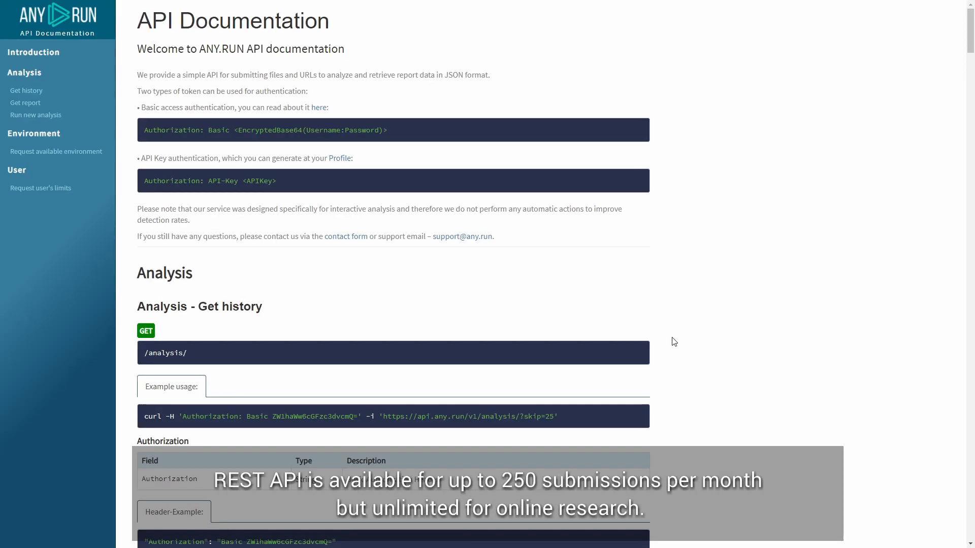
scroll(down, 3)
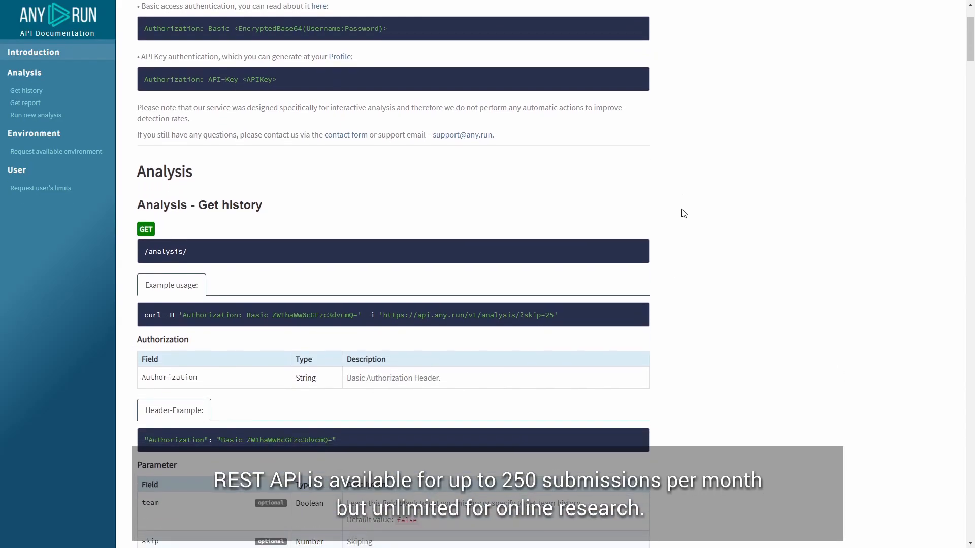
scroll(down, 3)
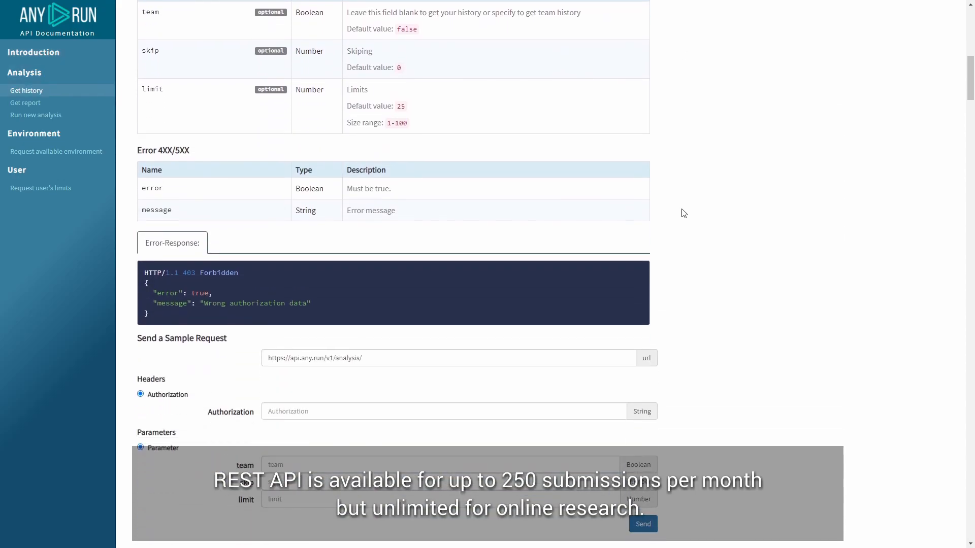
scroll(down, 3)
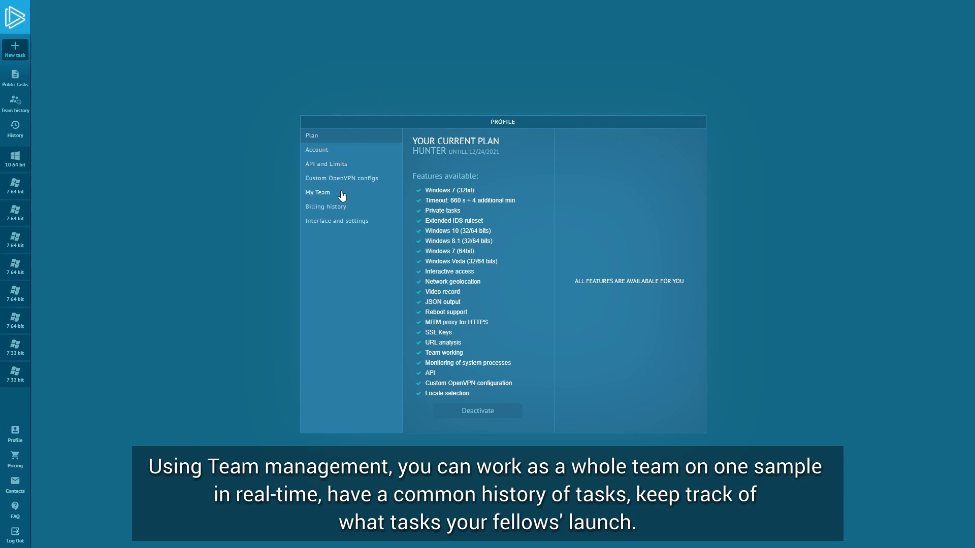
click(317, 191)
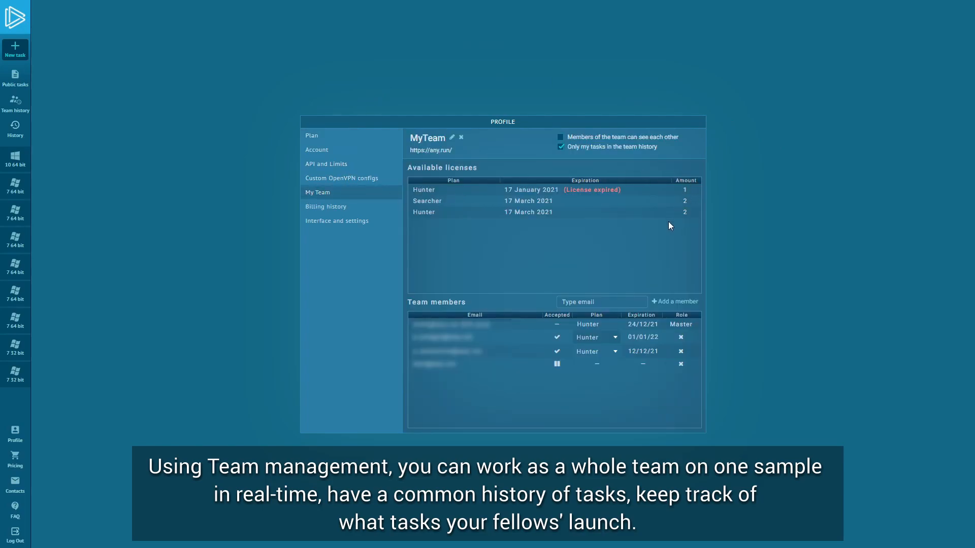
click(561, 147)
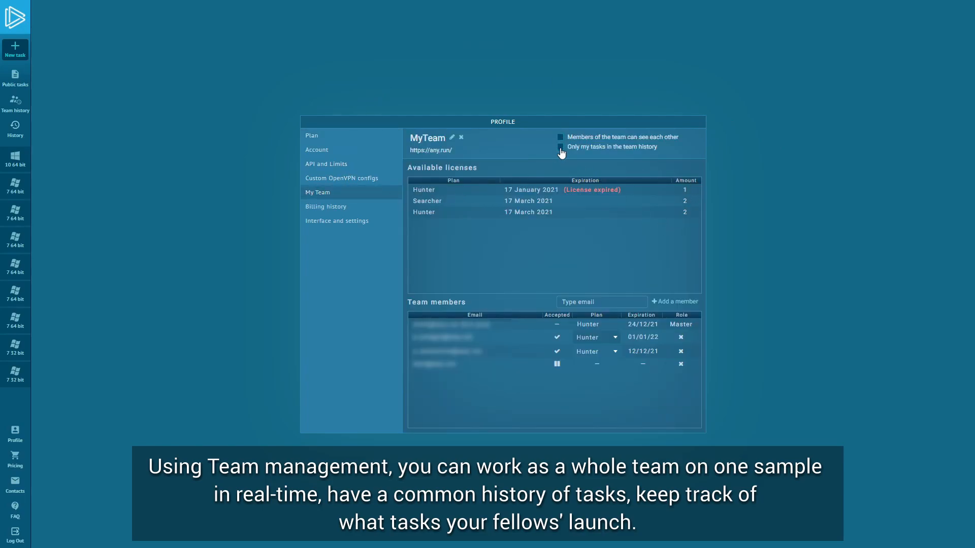
mouse_move(538, 292)
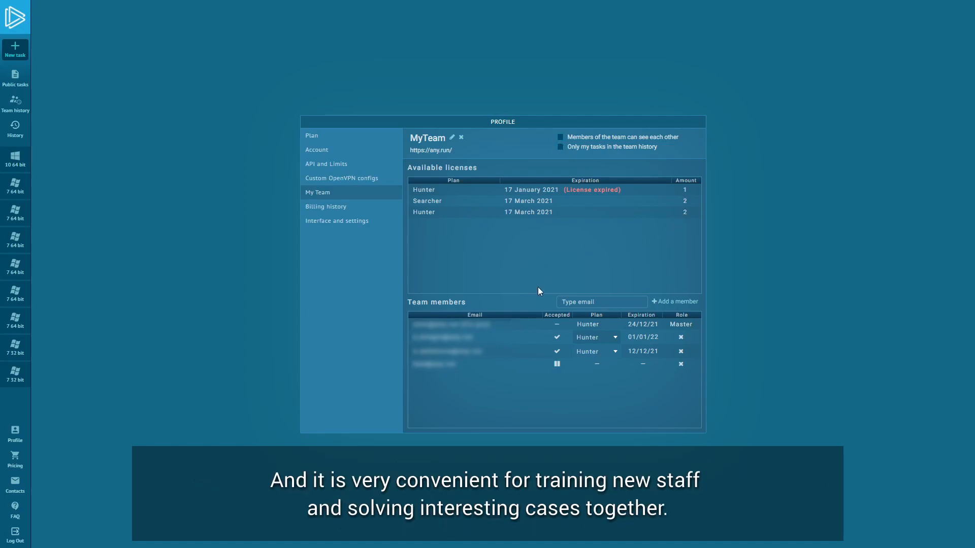
text(testtest)
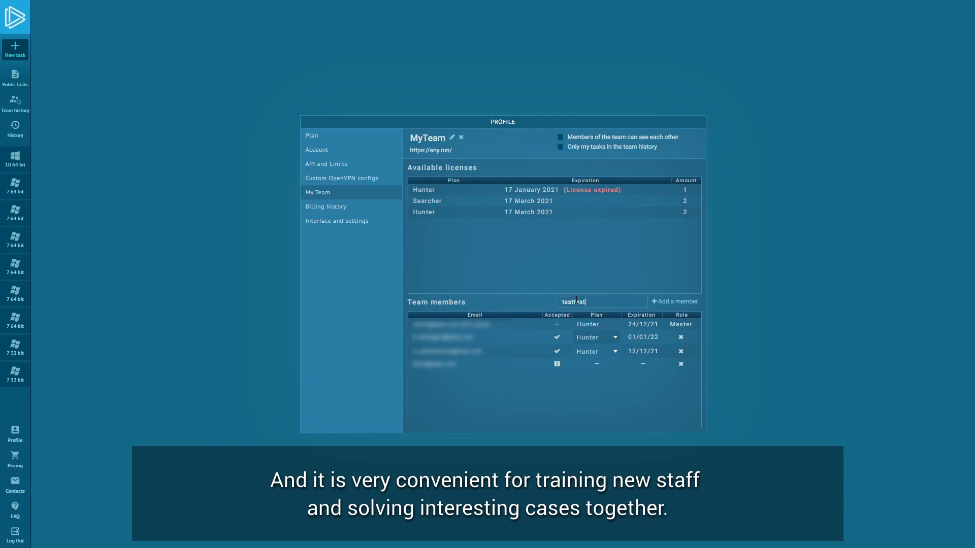
text(@any.ru)
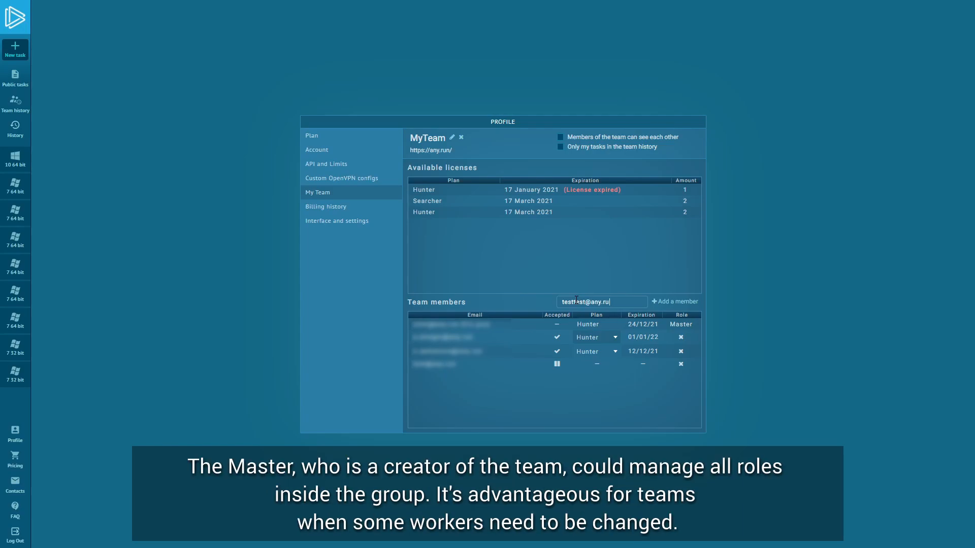
click(674, 302)
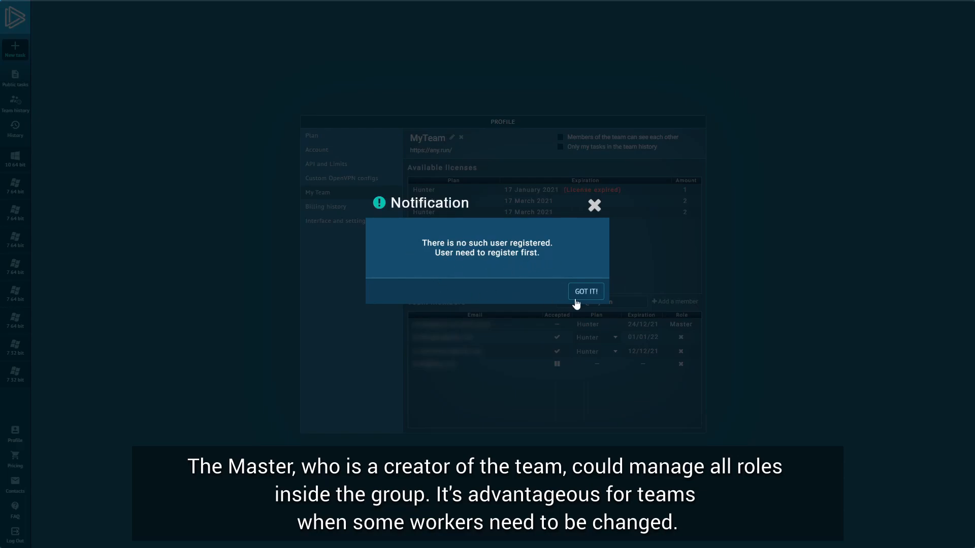
Dismiss the unregistered-user refusal and check the license plan choice for a team member.
click(584, 291)
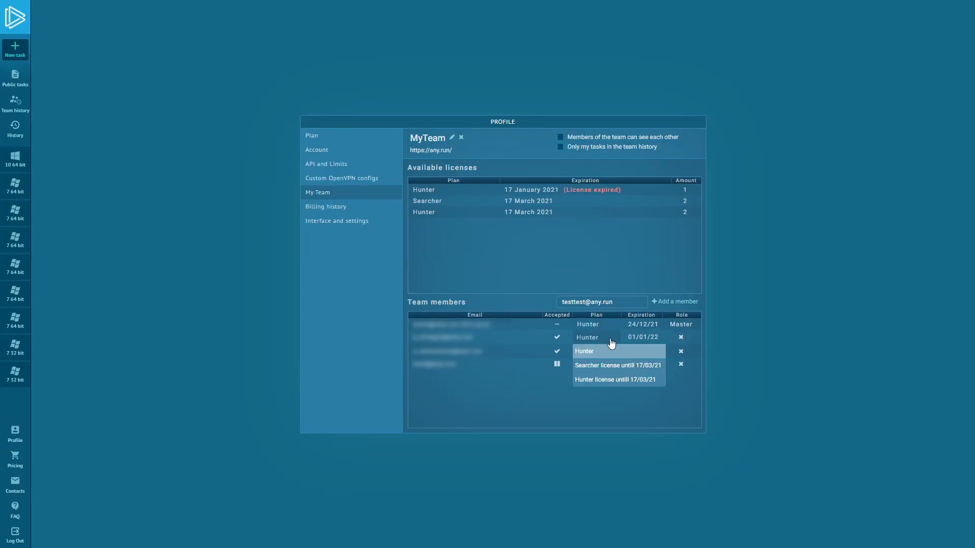
click(594, 365)
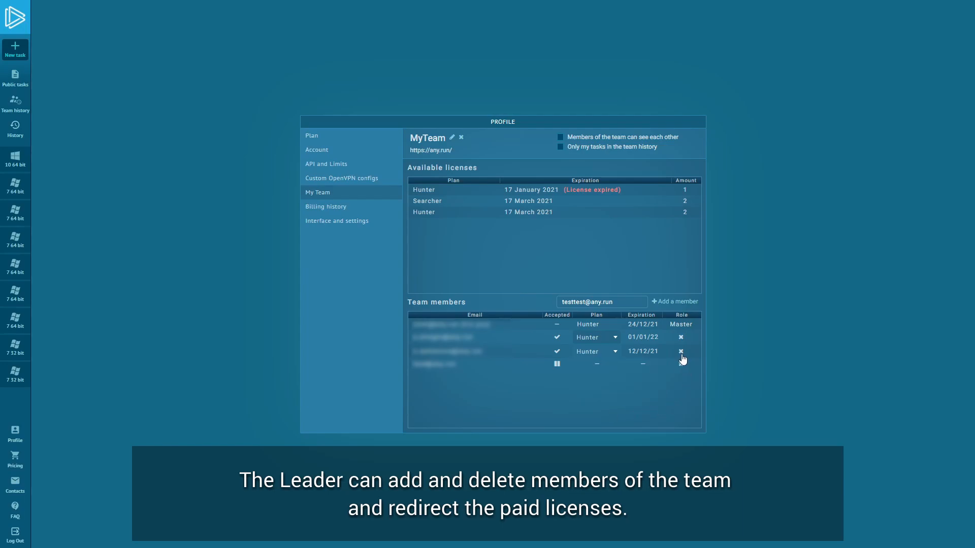
click(312, 135)
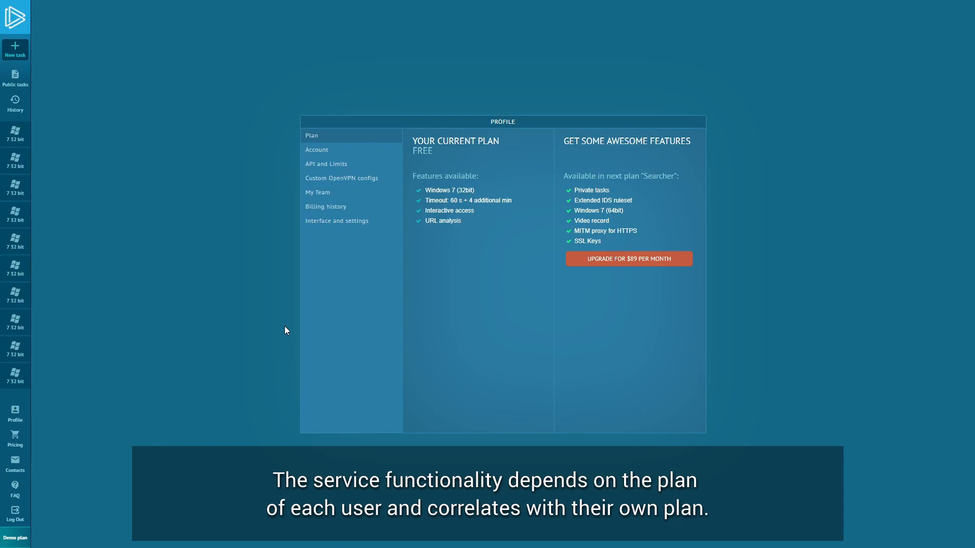
mouse_move(426, 154)
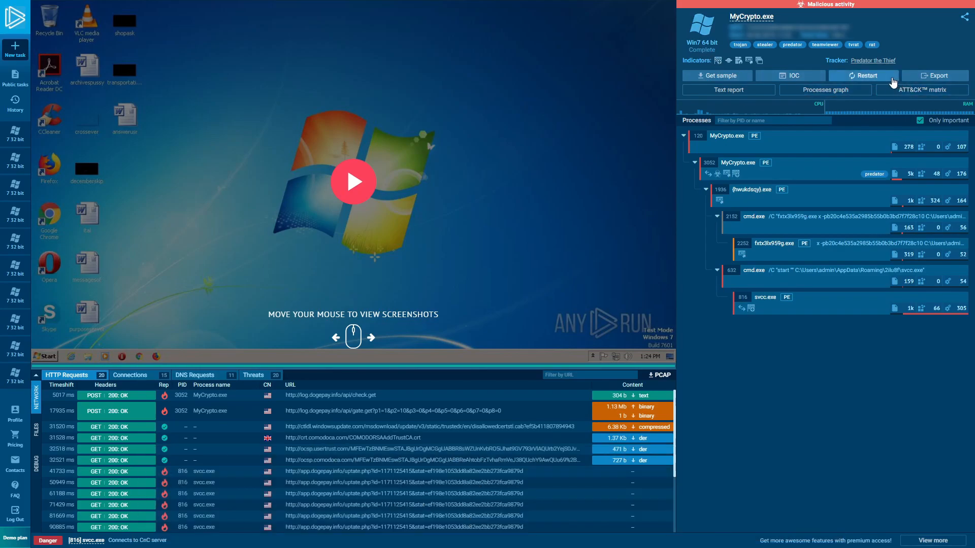
Dismiss the MyCrypto.exe rerun settings and go to the plans pricing page.
click(863, 75)
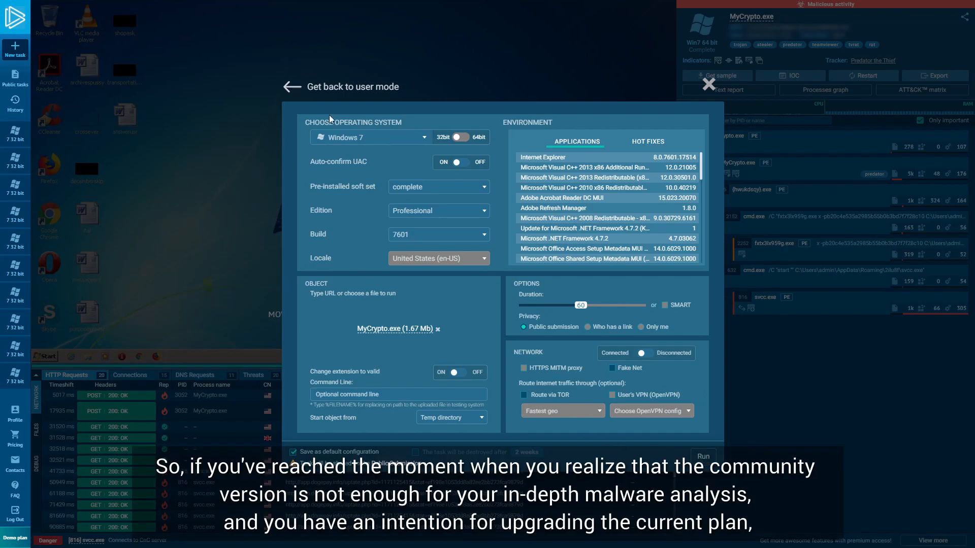
click(708, 83)
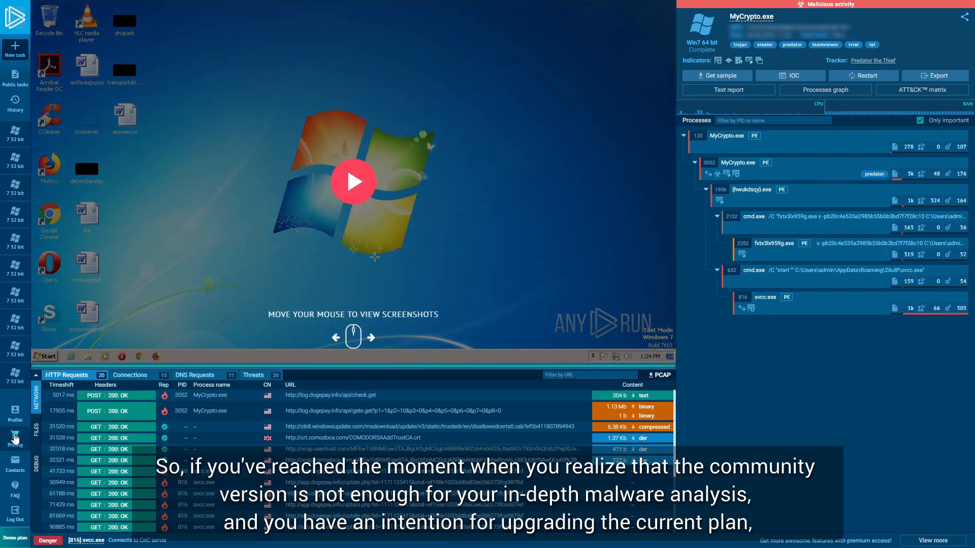
click(14, 440)
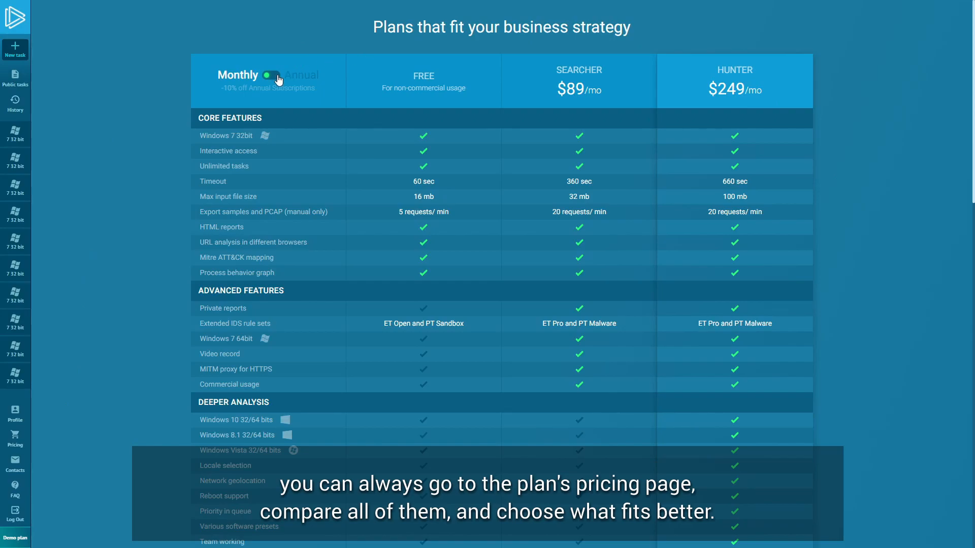
Switch to annual billing (Searcher $80/mo, Hunter $224/mo) and review discounts and FAQs.
click(267, 76)
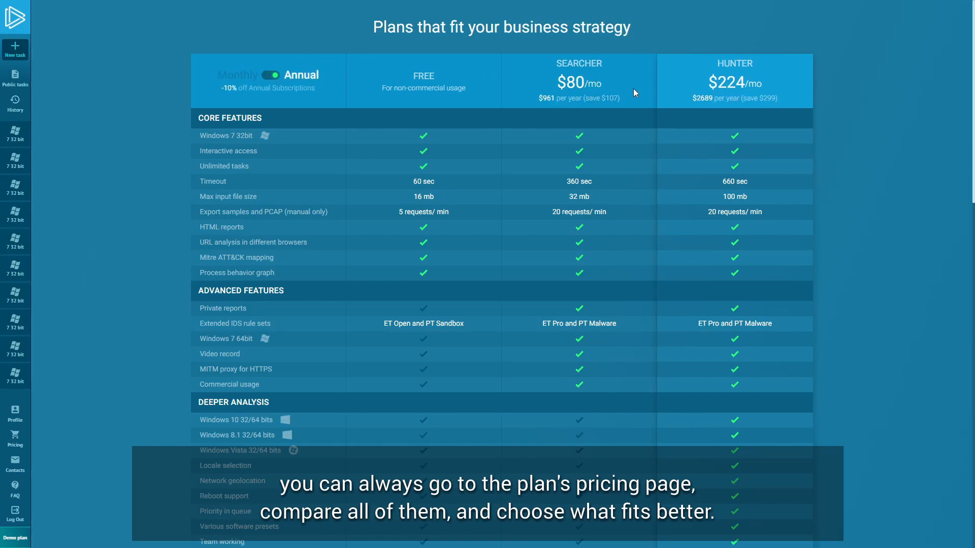
mouse_move(833, 119)
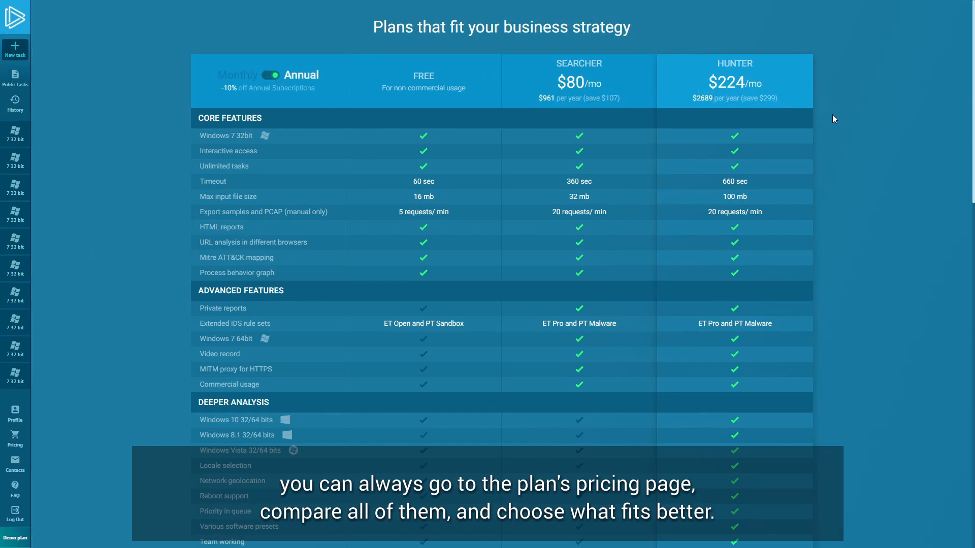
scroll(down, 3)
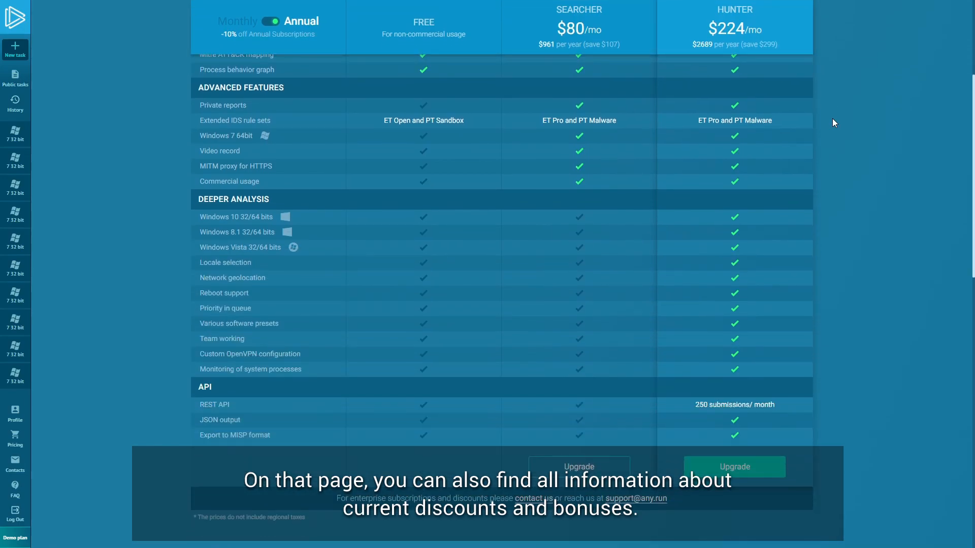
scroll(down, 3)
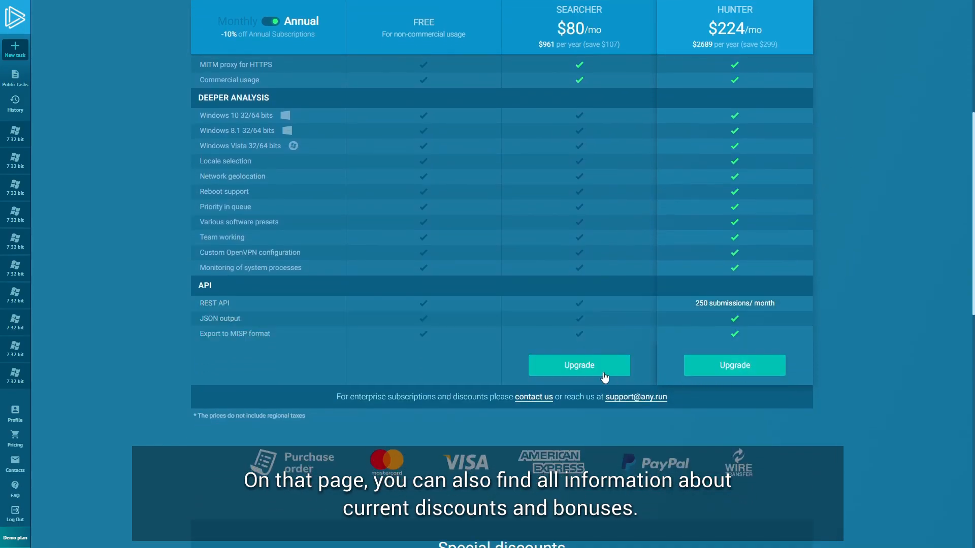
scroll(down, 3)
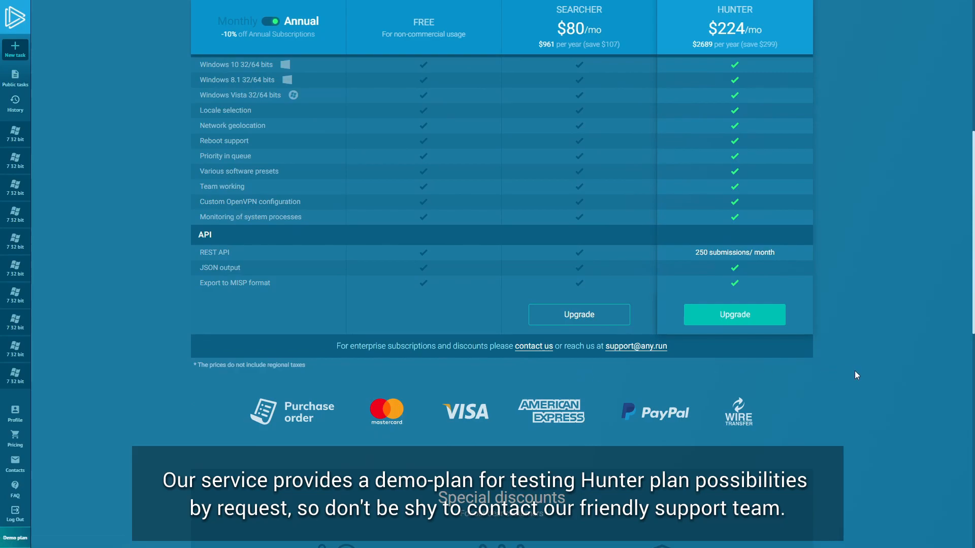
scroll(down, 3)
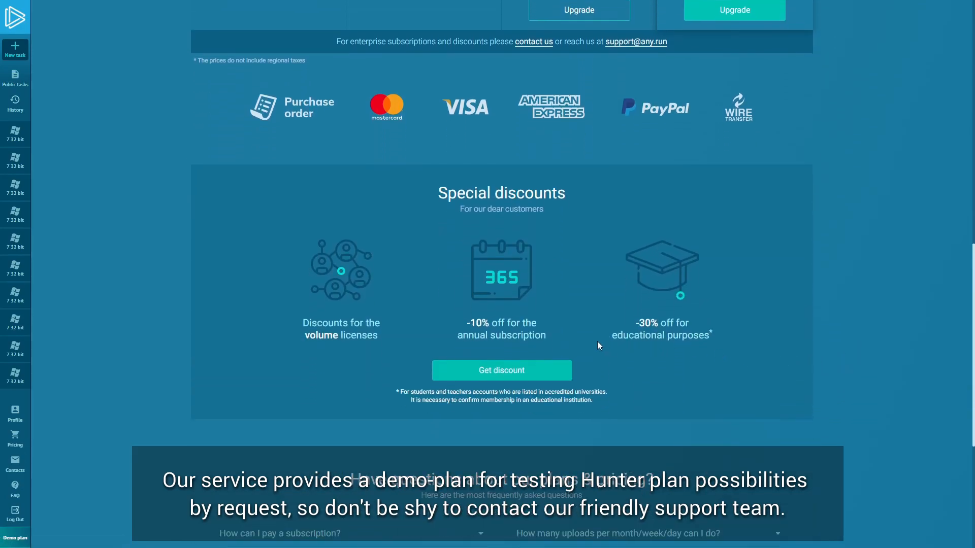
mouse_move(434, 353)
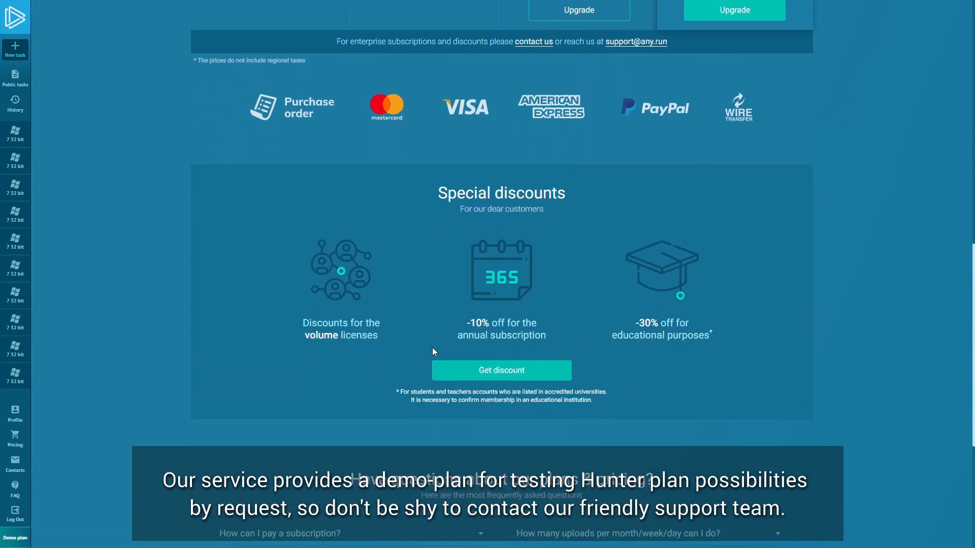
mouse_move(501, 371)
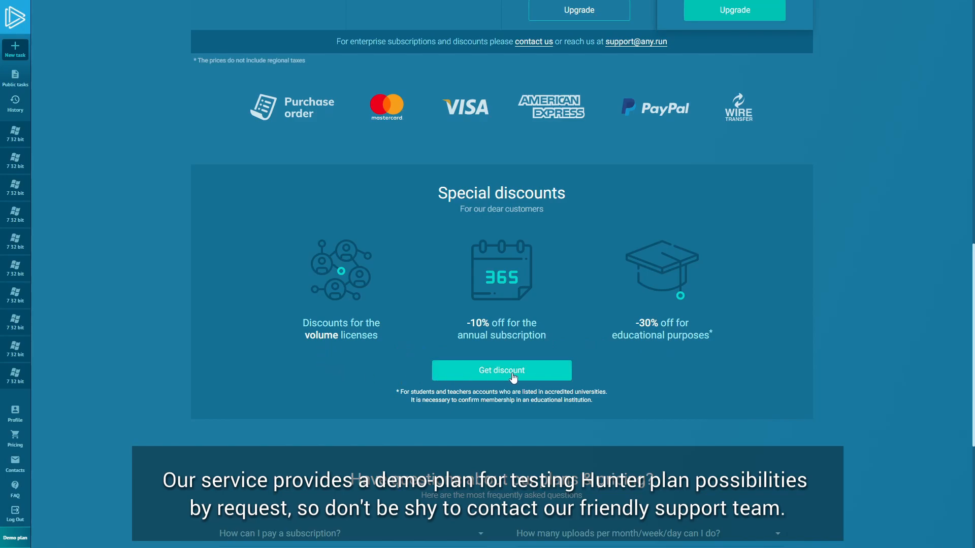
scroll(down, 3)
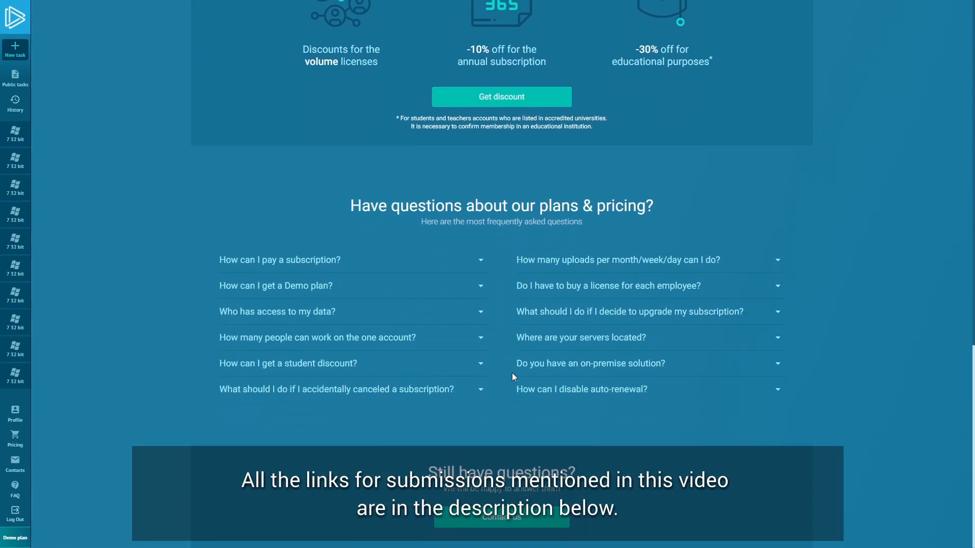
scroll(up, 3)
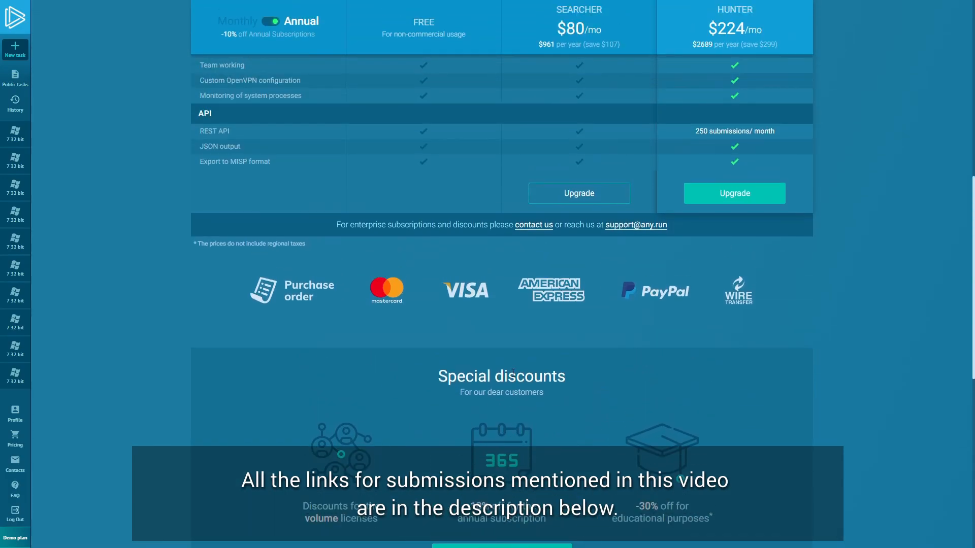
scroll(up, 3)
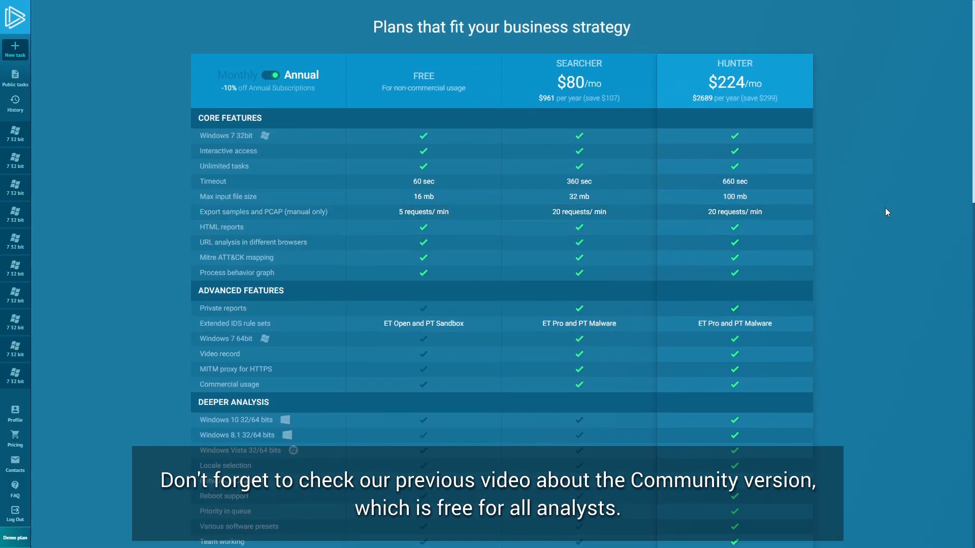
mouse_move(153, 39)
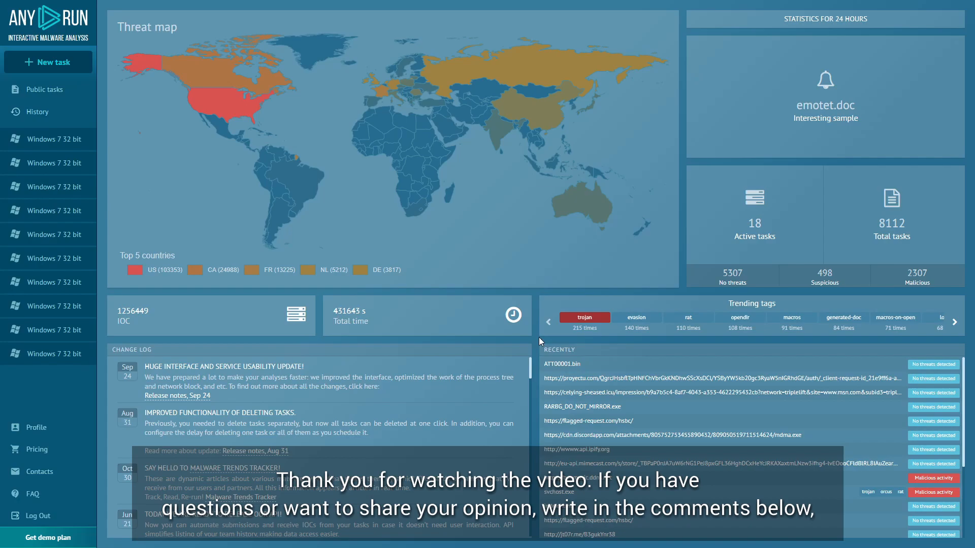
mouse_move(793, 343)
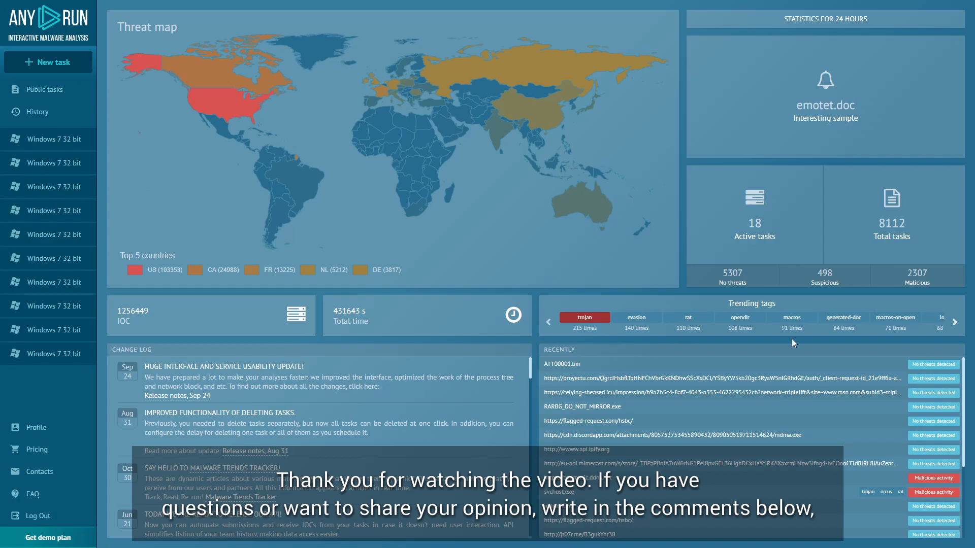